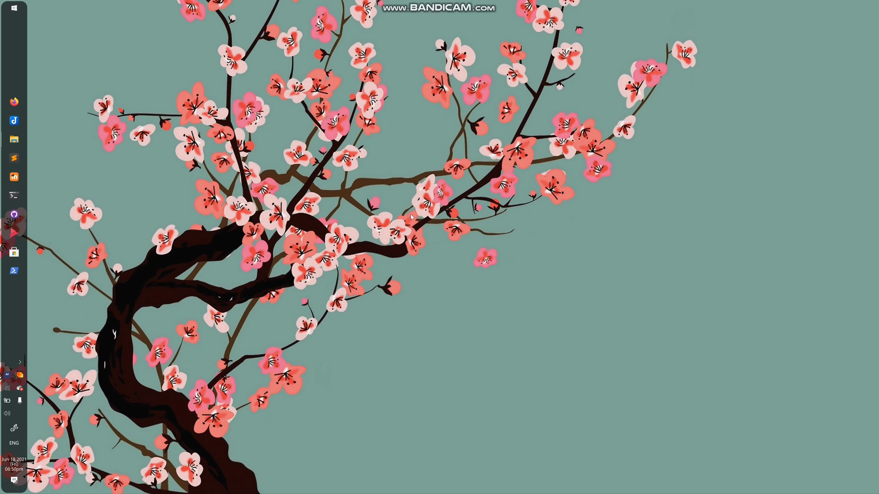
mouse_move(223, 29)
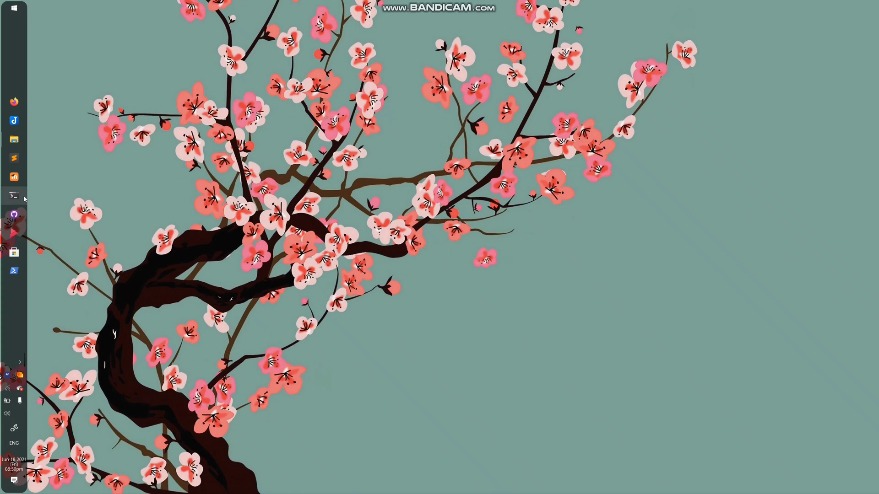
Launch a MATE desktop session from the Ubuntu terminal with mate-session.
left_click(13, 195)
type("cd")
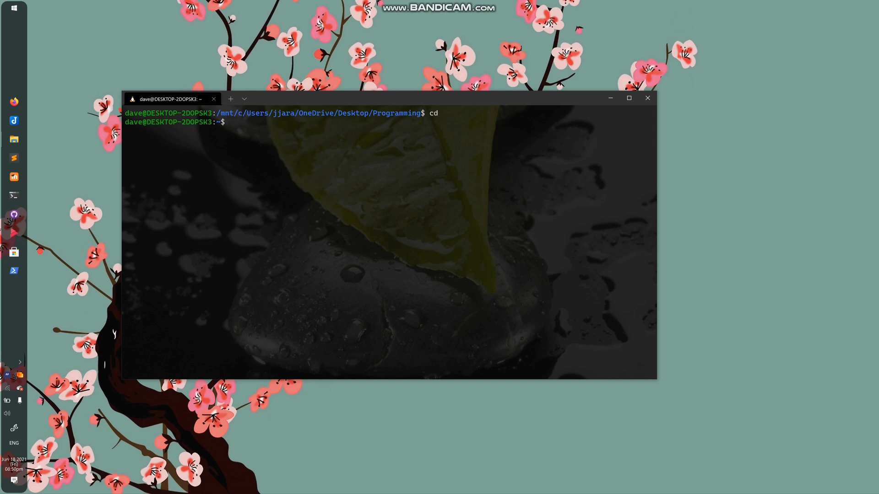
mouse_move(451, 151)
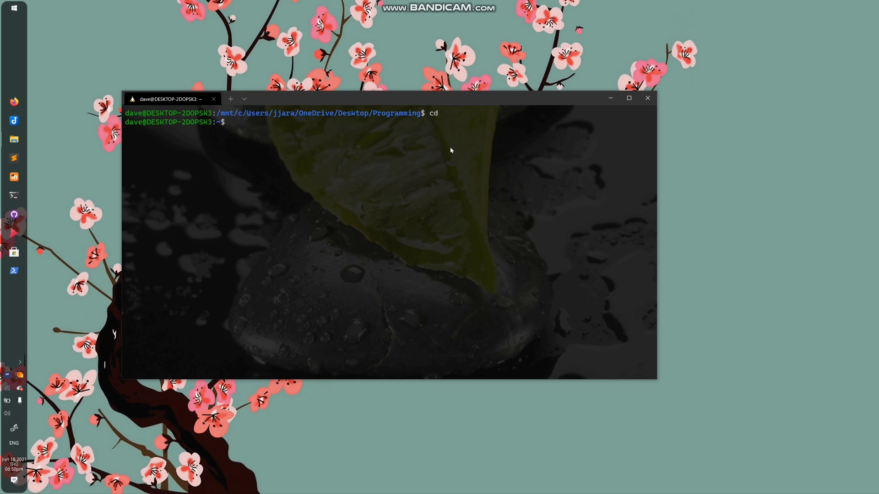
type("mate-session")
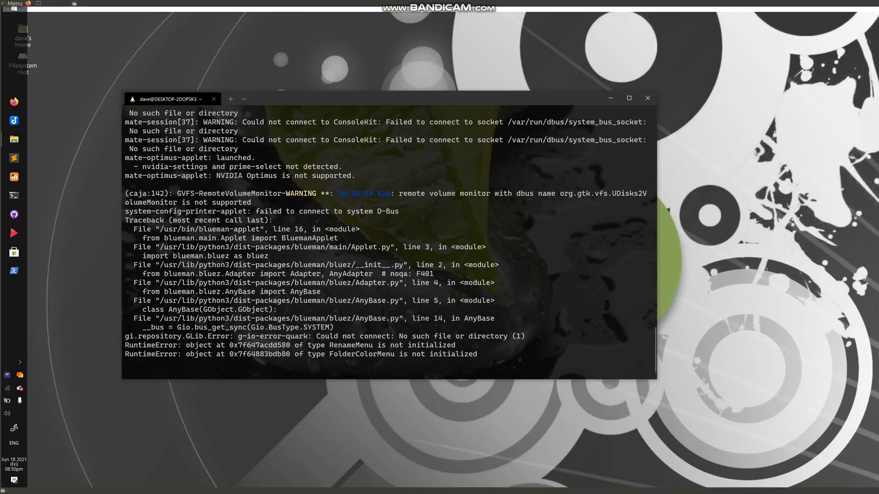
Hide the terminal and close the Caja home folder window to reveal the MATE desktop.
left_click(20, 376)
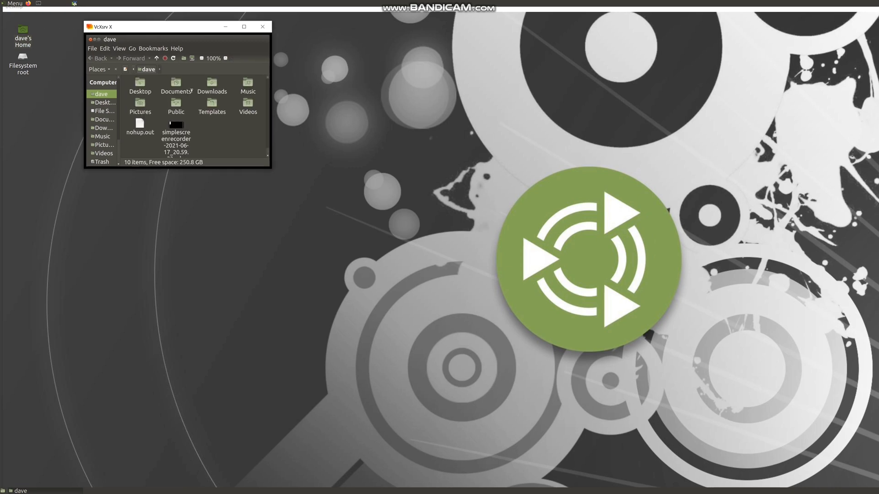
left_click(263, 27)
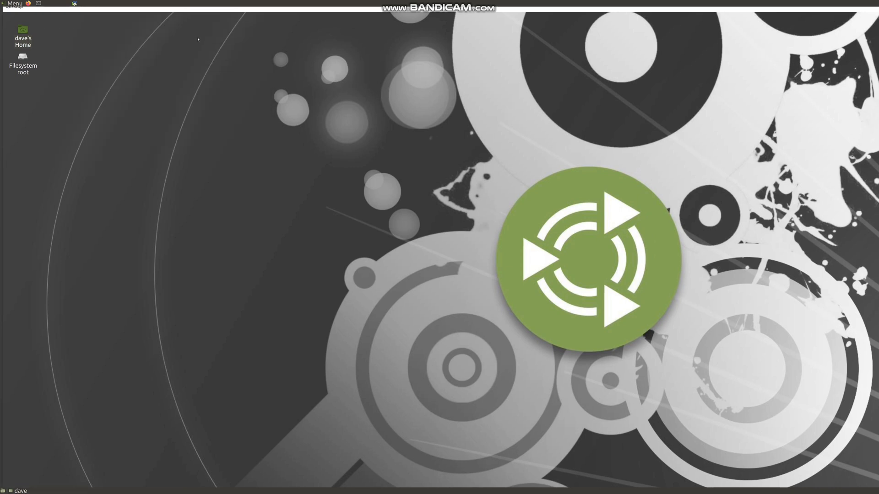
mouse_move(28, 471)
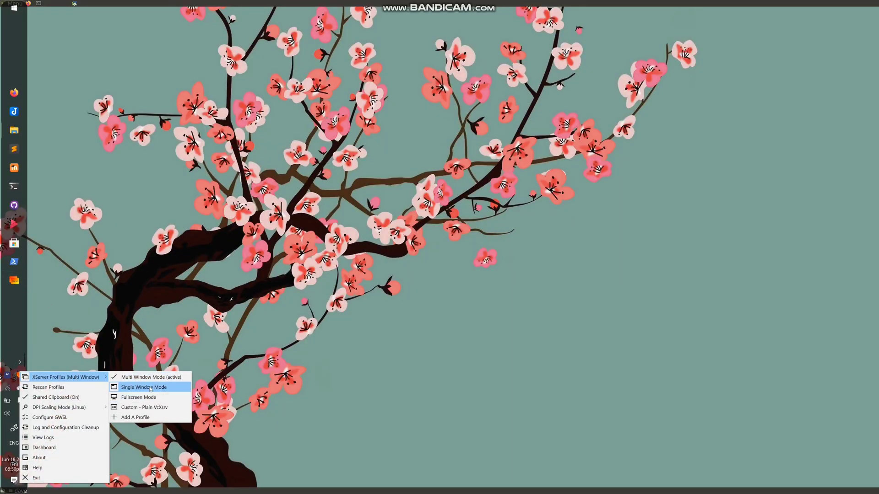
Switch GWSL's X server to Single Window Mode and rerun mate-session inside it.
left_click(145, 387)
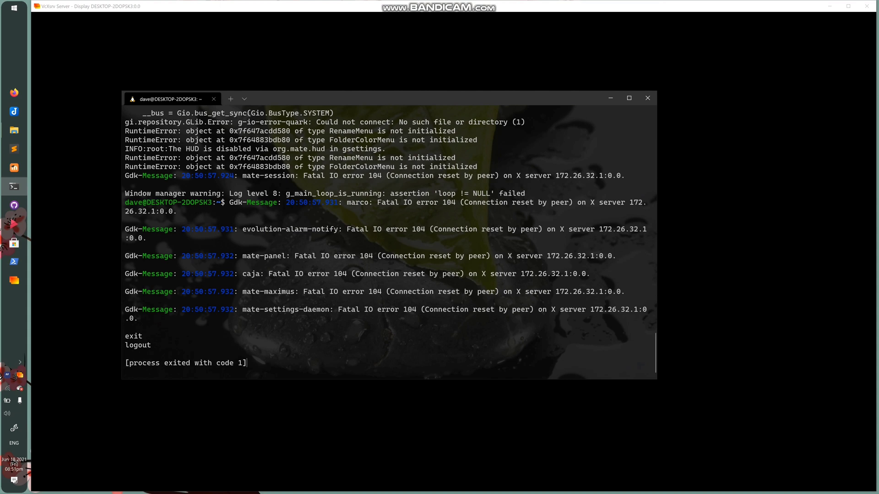
type("mate-se")
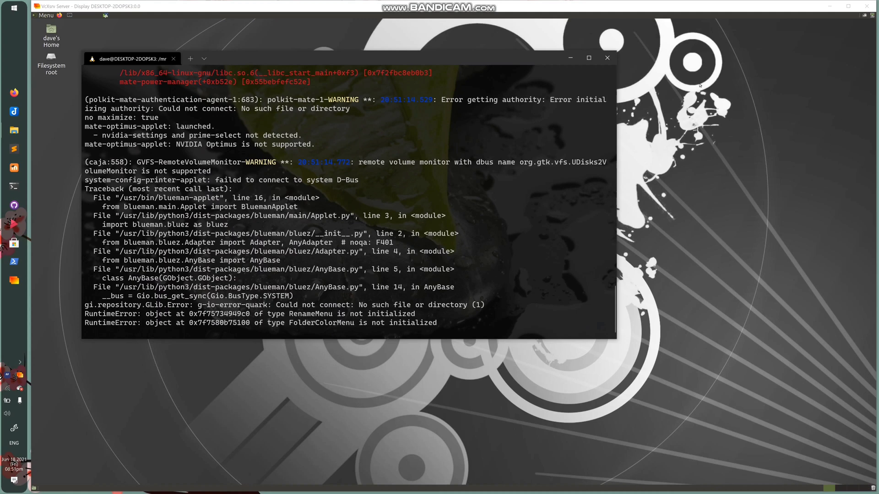
Reveal the MATE desktop and open a MATE terminal, running cd.
left_click(607, 58)
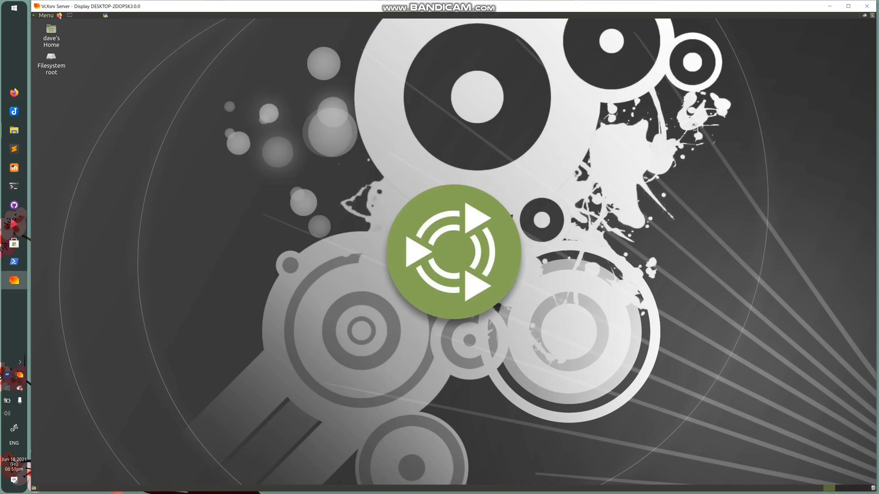
left_click(14, 92)
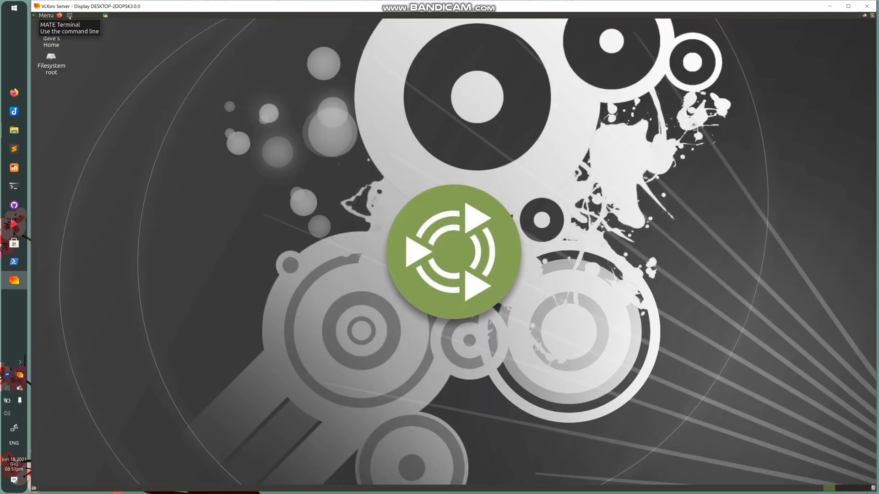
left_click(69, 17)
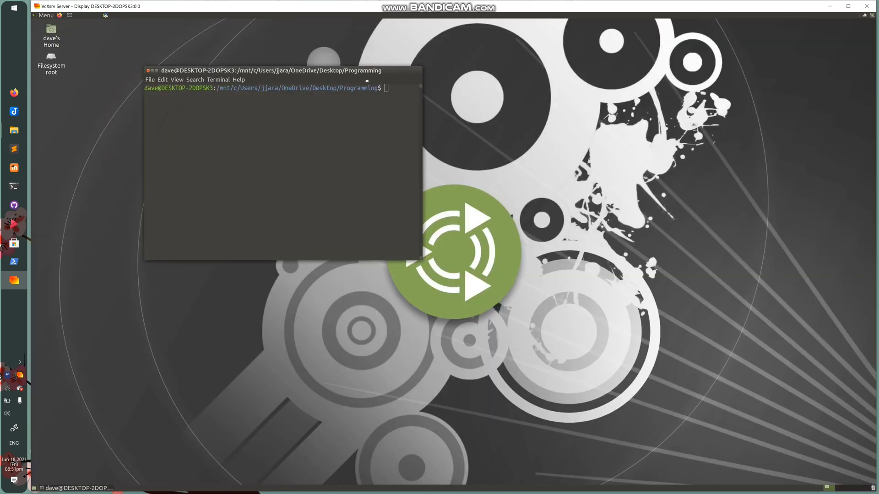
type("cd")
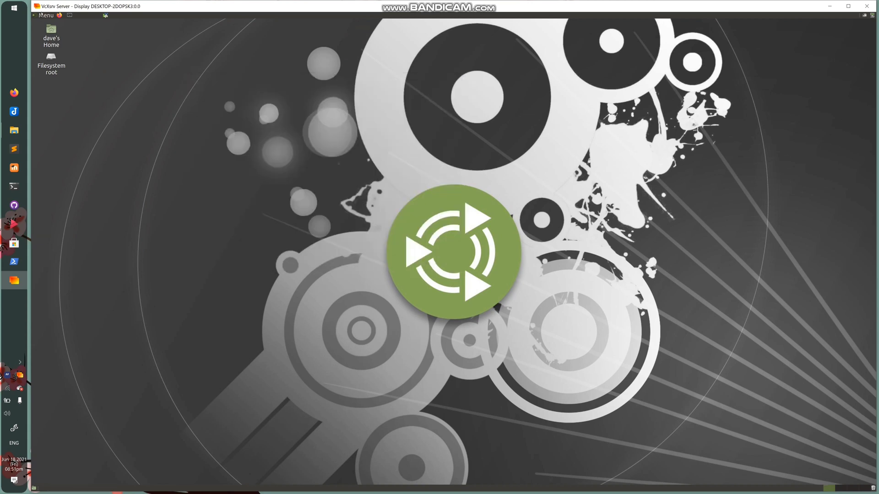
Log out of the MATE session, shut down the VcXsrv X server and close Windows Terminal.
left_click(40, 17)
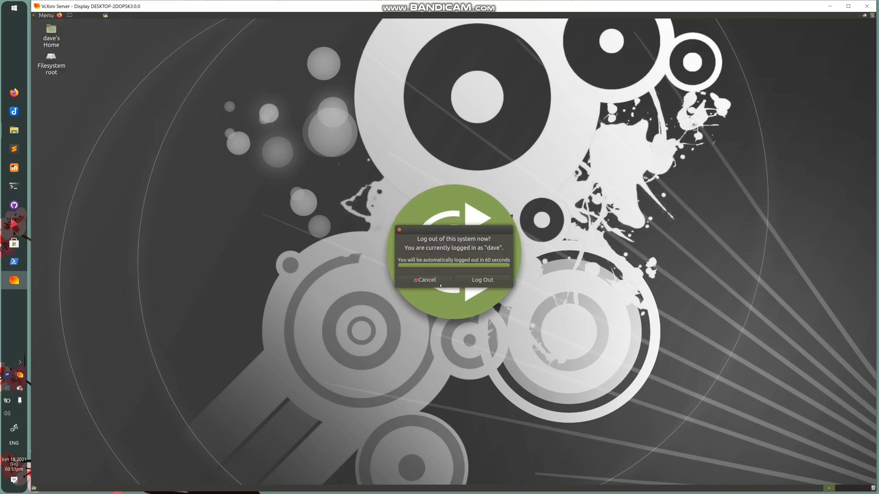
mouse_move(475, 282)
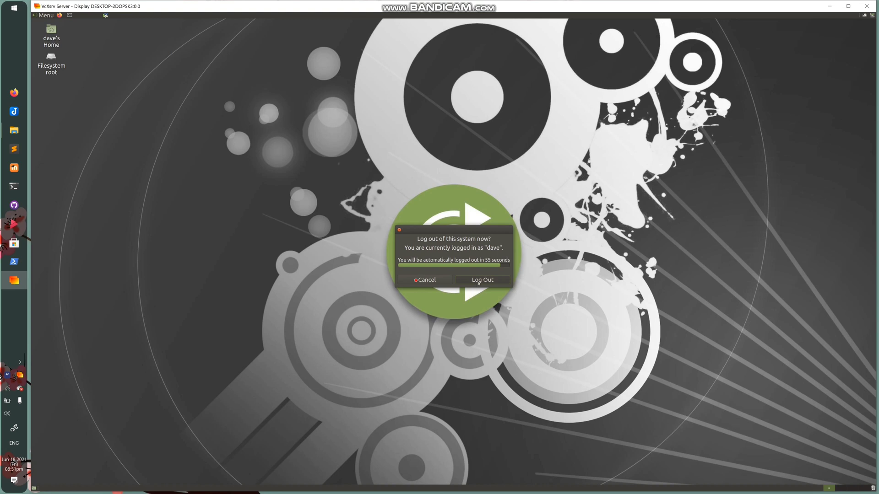
left_click(483, 281)
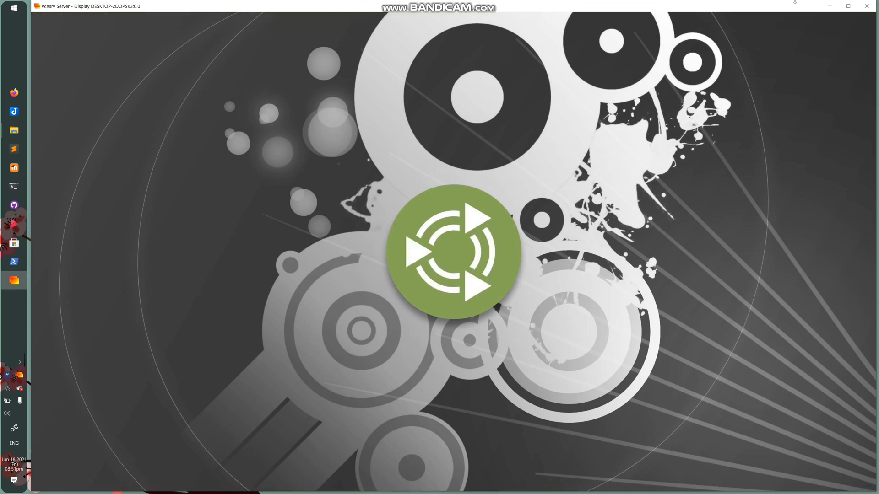
mouse_move(764, 6)
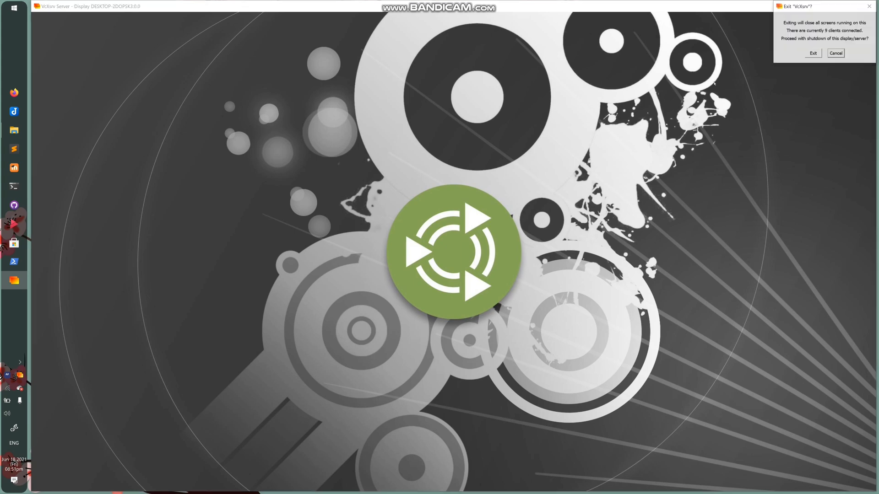
left_click(813, 53)
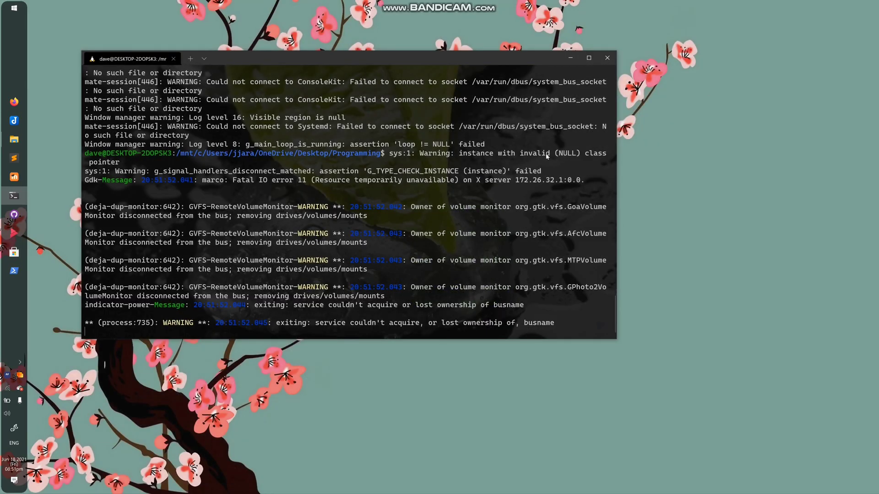
left_click(607, 57)
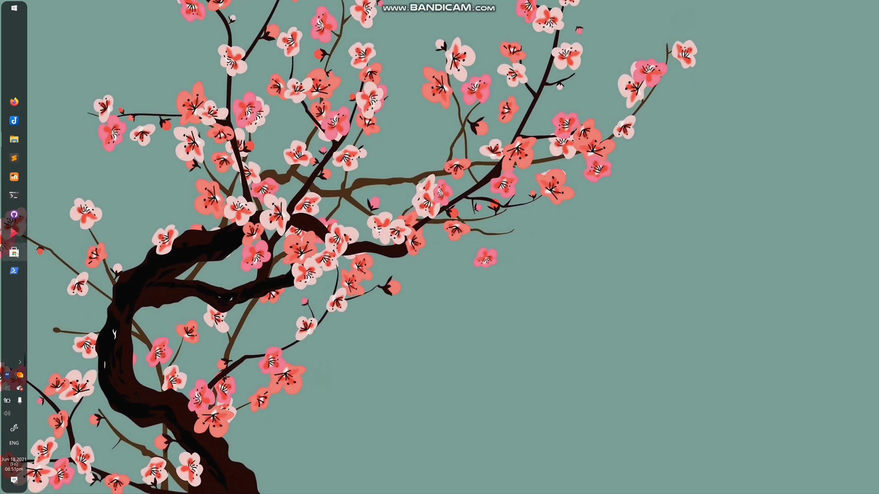
Search the Microsoft Store for debian.
left_click(12, 252)
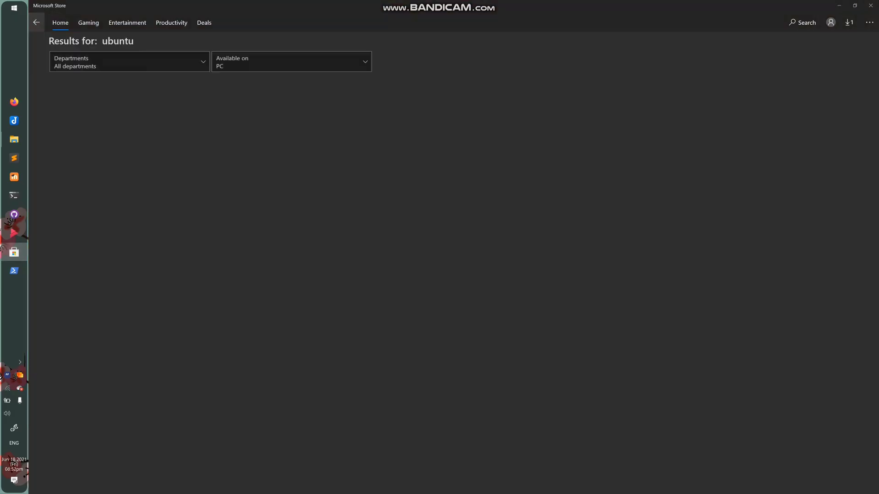
left_click(804, 22)
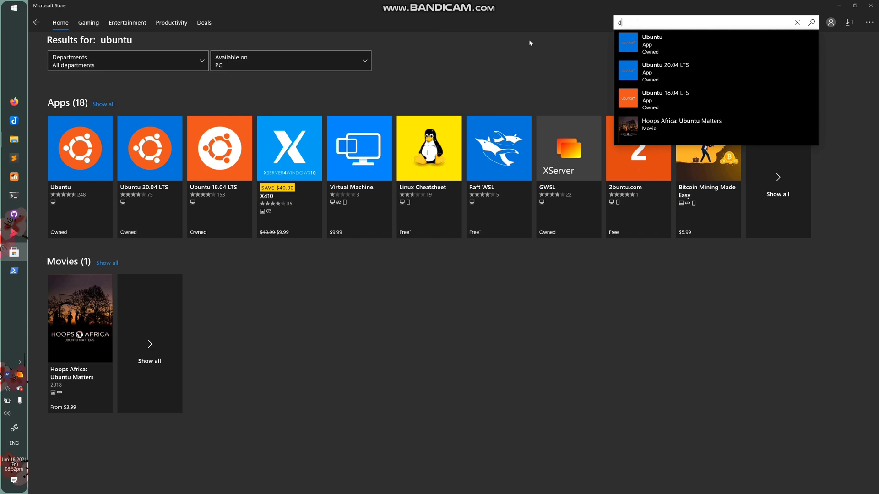
type("debian")
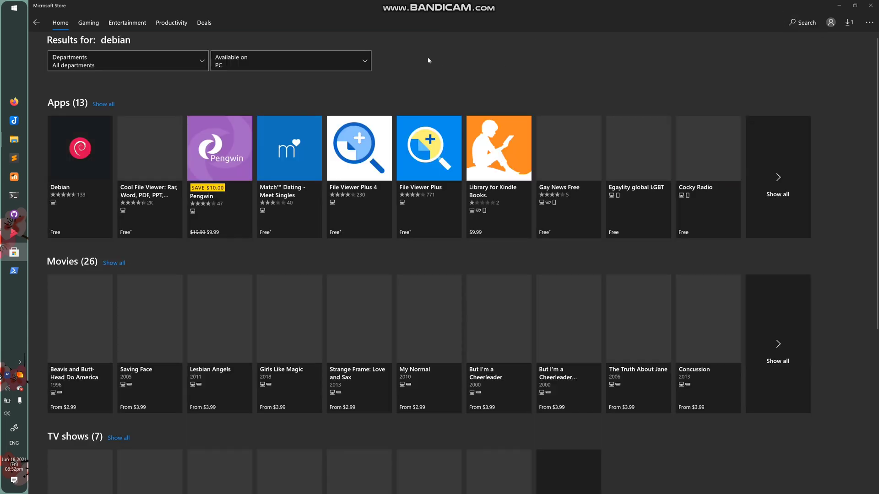
Search the Microsoft Store for ubuntu and review the Apps results.
left_click(804, 22)
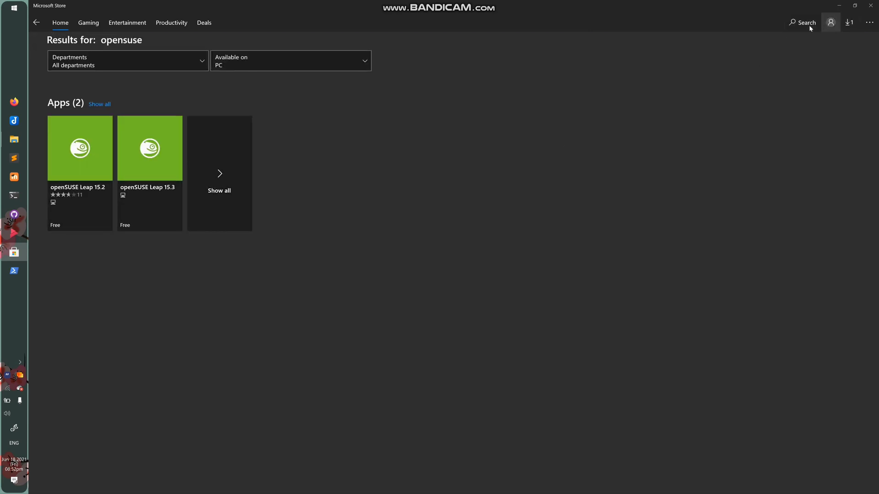
type("ubunt")
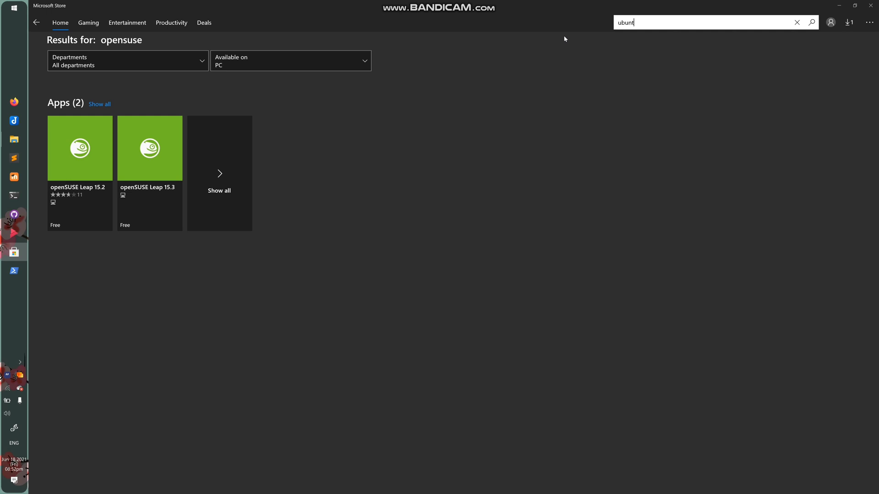
key("Enter")
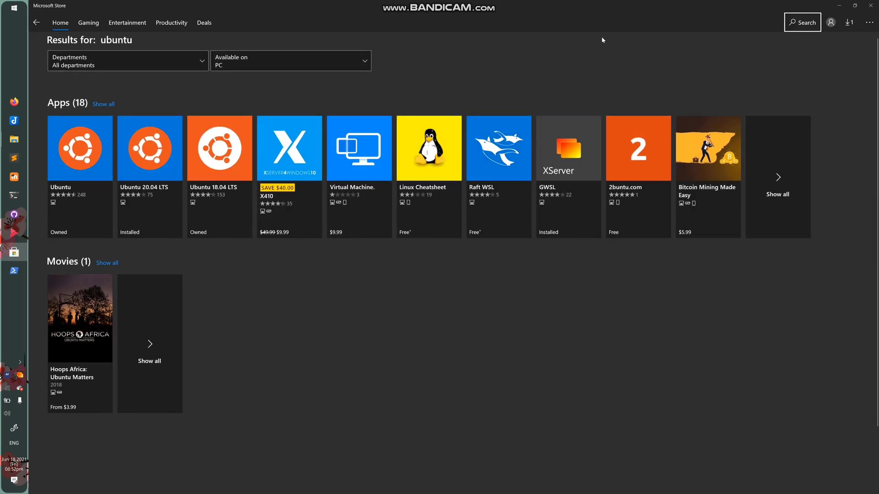
mouse_move(110, 196)
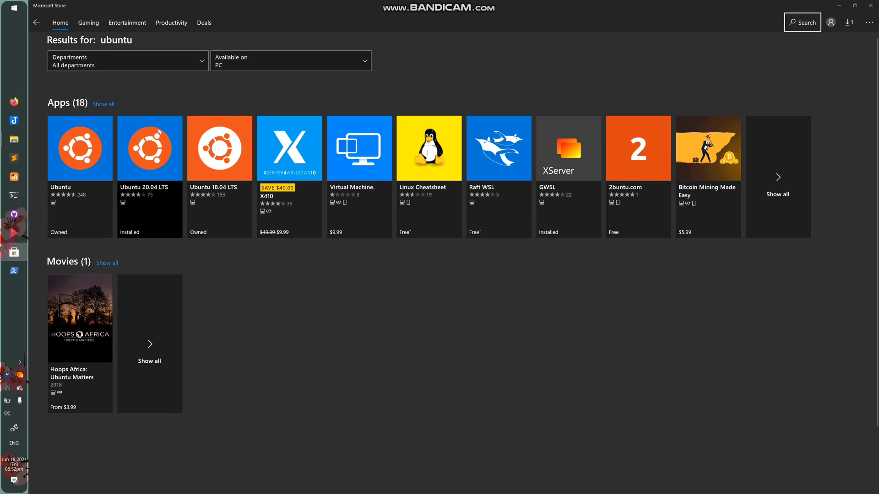
mouse_move(392, 210)
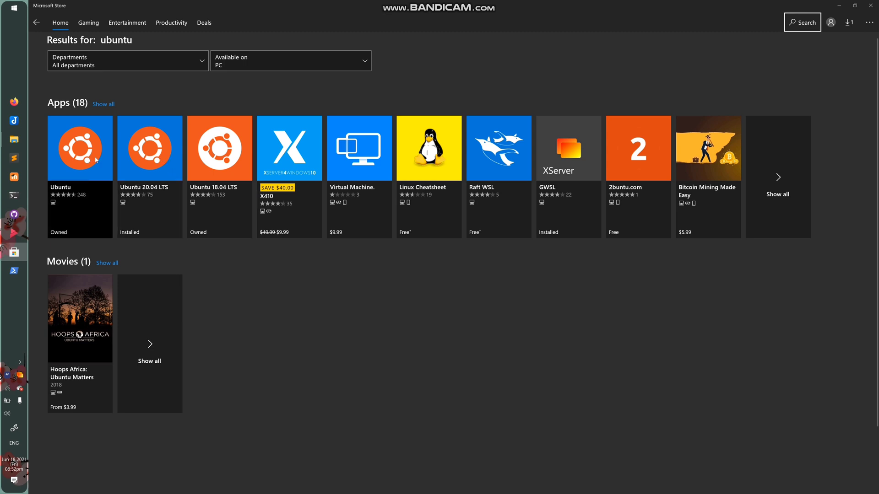
mouse_move(584, 210)
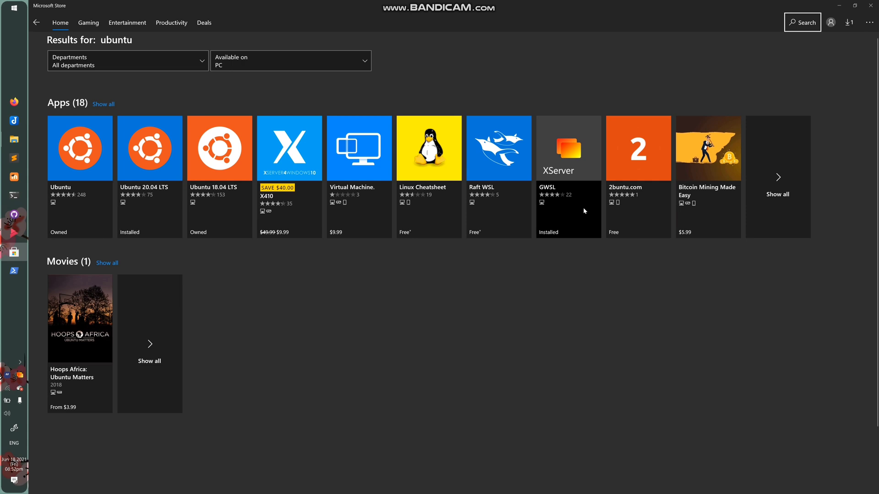
mouse_move(580, 160)
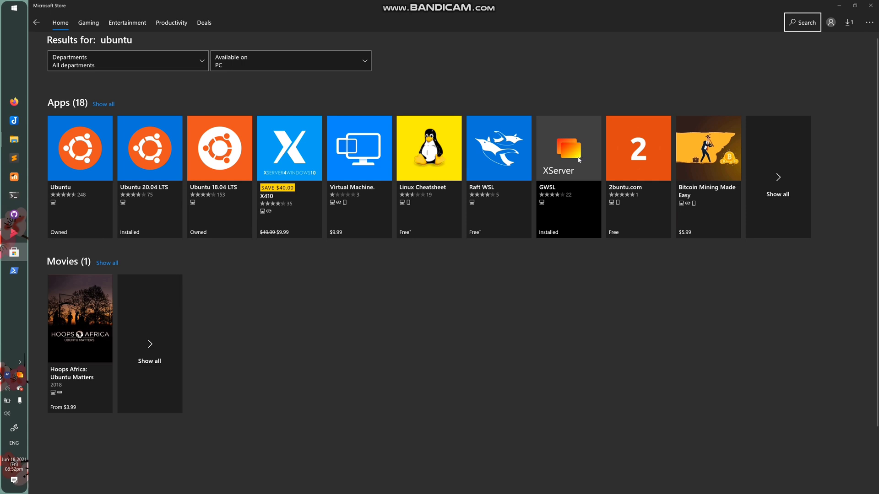
View the GWSL product page and browse the Ubuntu 20.04 distro's Linux files.
left_click(569, 148)
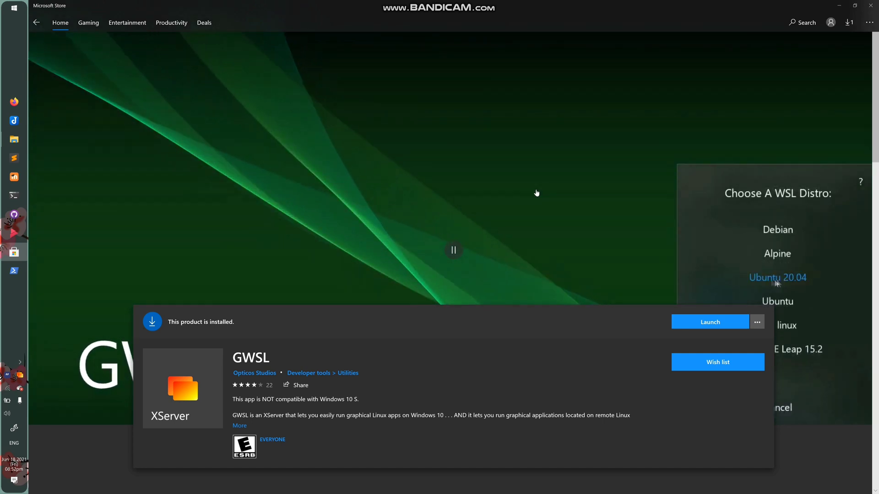
left_click(777, 278)
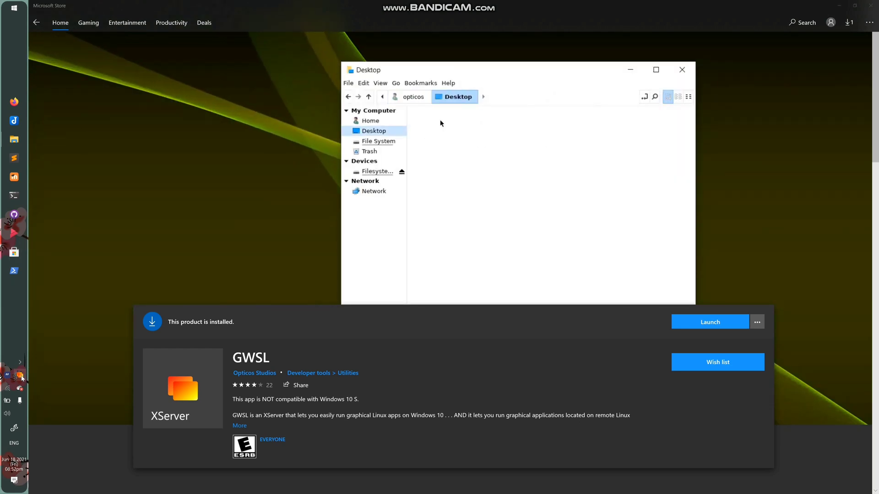
Launch graphical Linux apps like Celluloid and Klondike from the GWSL dashboard on Debian.
left_click(22, 379)
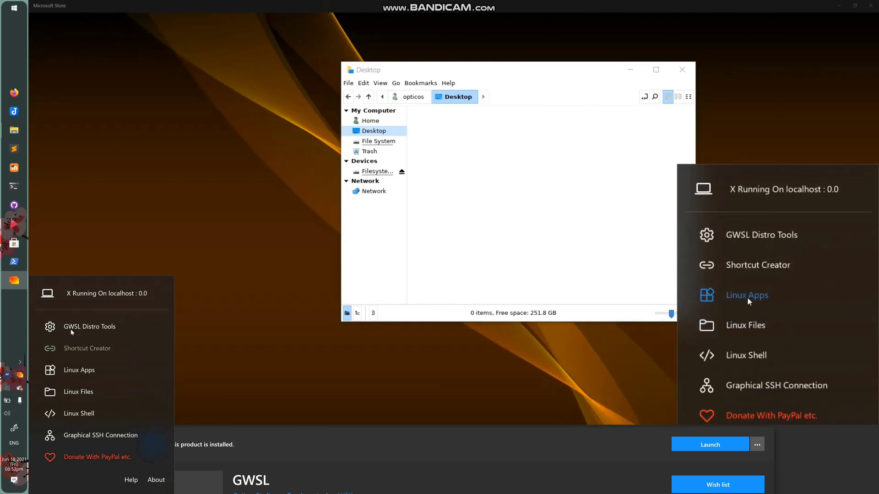
left_click(748, 295)
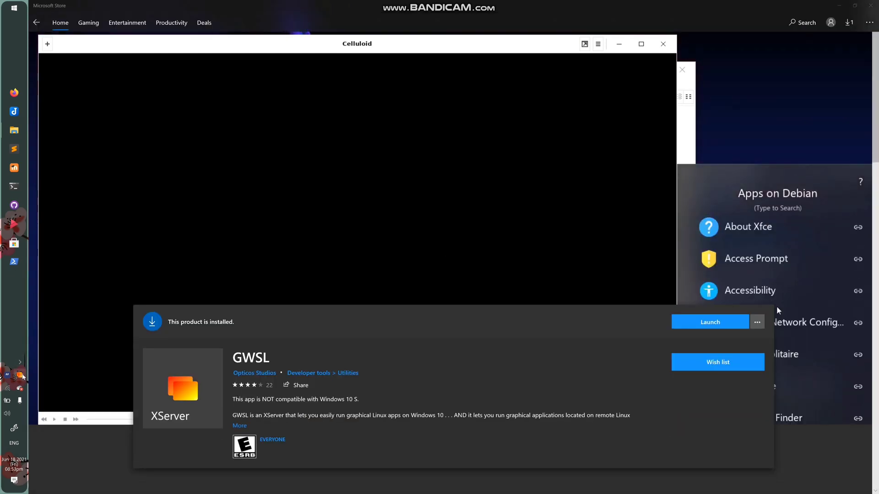
left_click(20, 375)
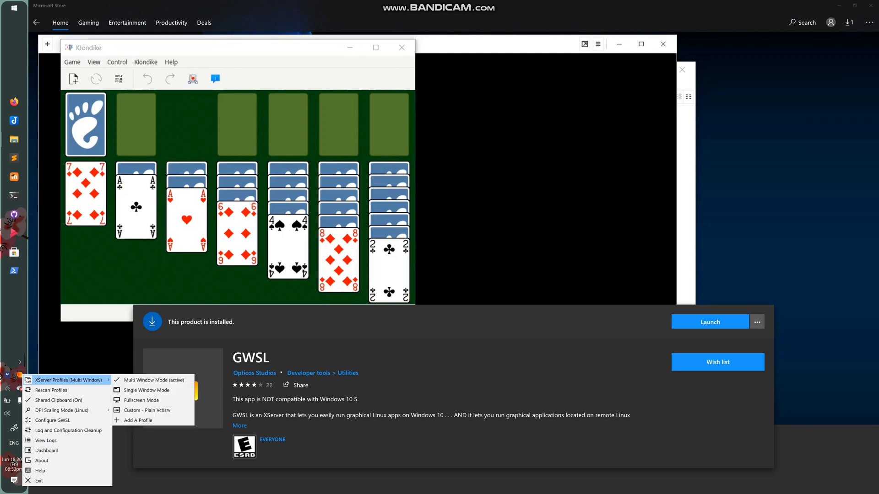
Check the XServer Profiles menu and open an Ubuntu Linux shell.
left_click(146, 391)
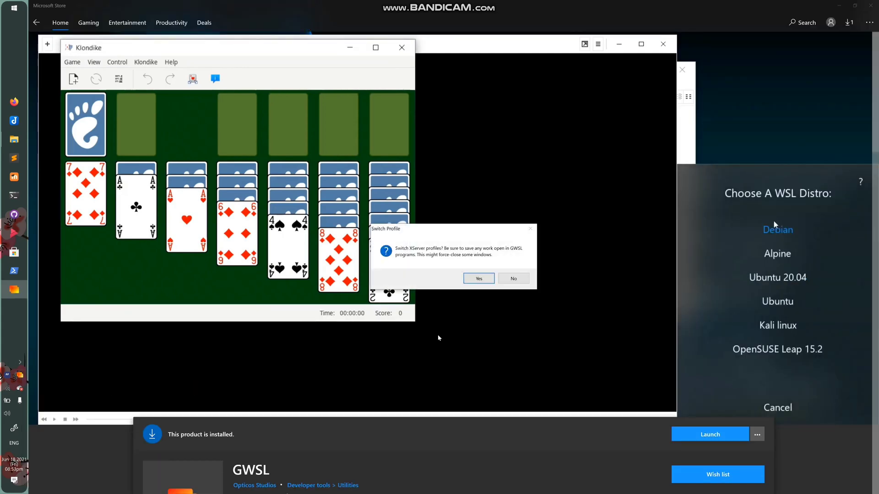
left_click(477, 278)
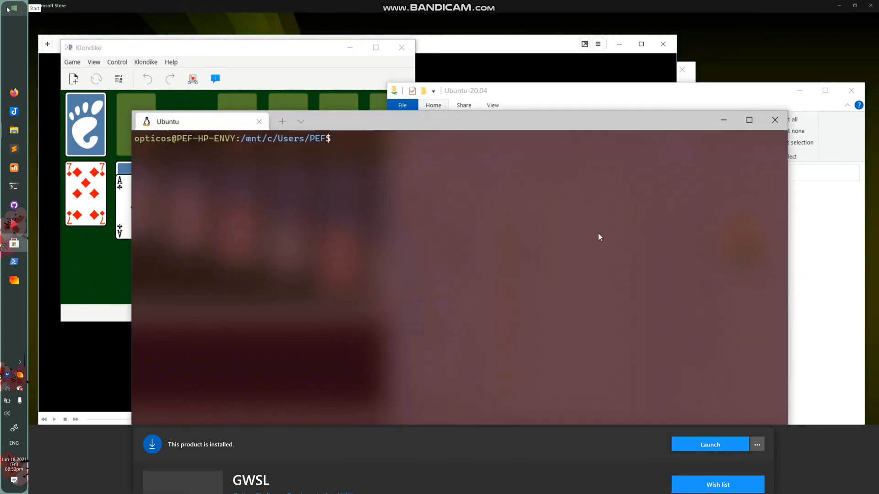
Run whoami in the Ubuntu shell and browse GWSL's Ubuntu 20.04 graphical app list.
type("whoami")
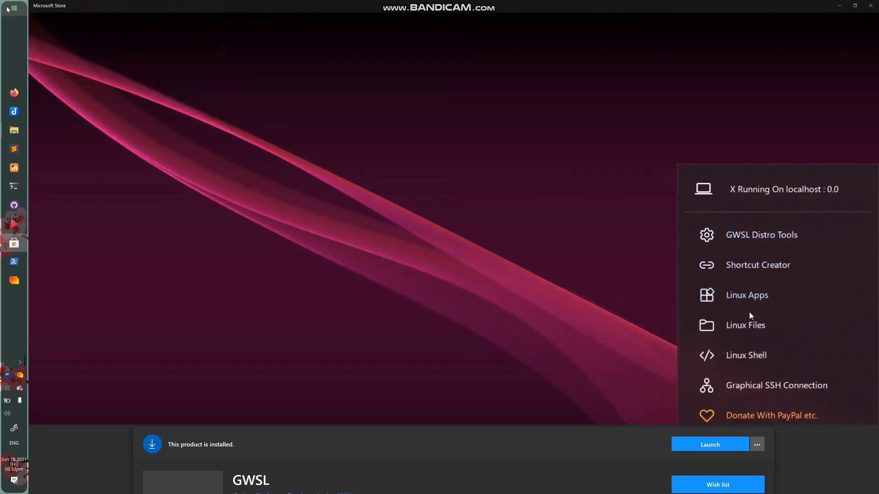
left_click(747, 295)
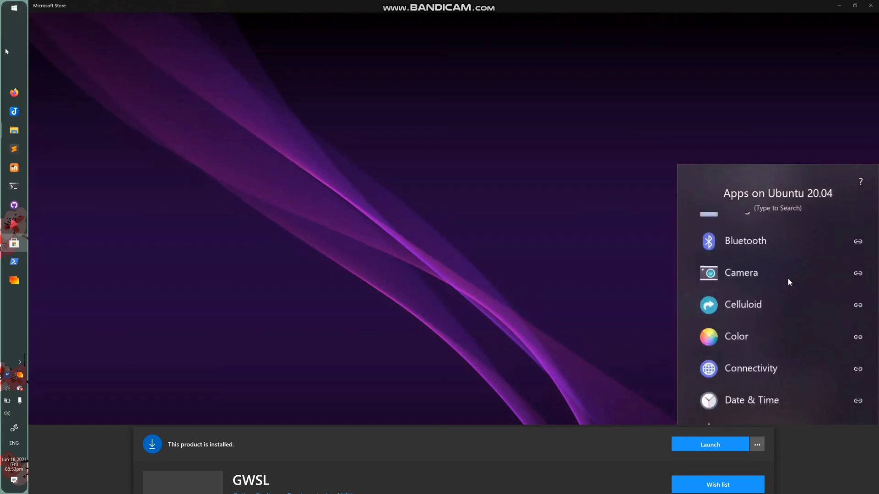
scroll("down", 3)
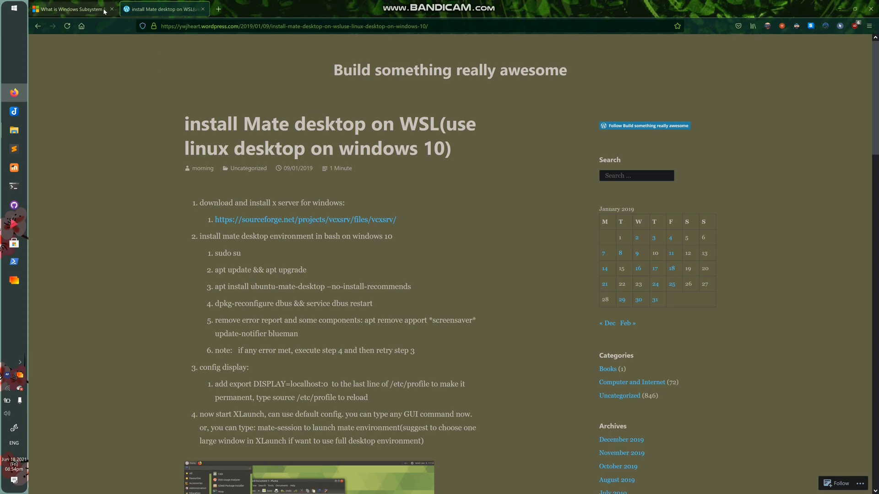
left_click(69, 8)
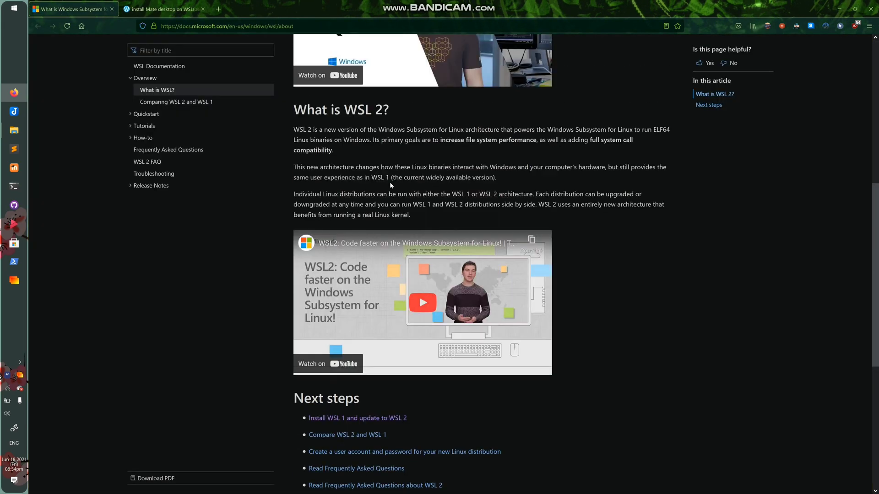
scroll("up", 3)
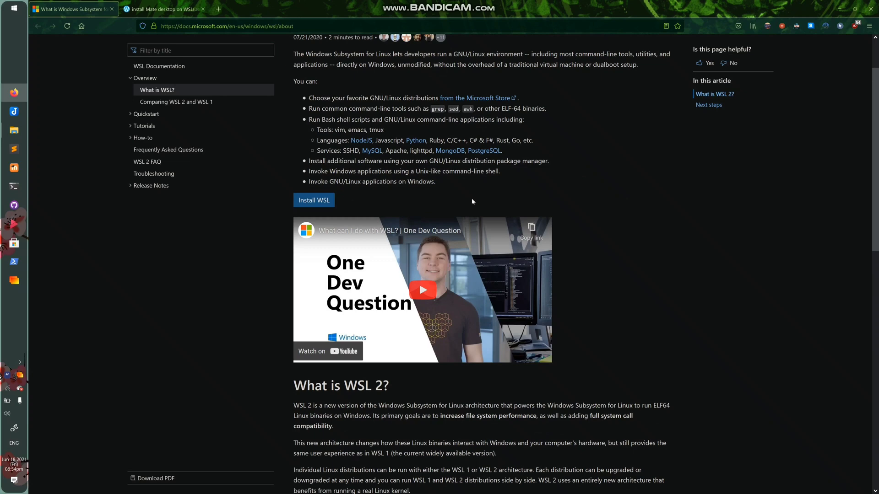
scroll("down", 3)
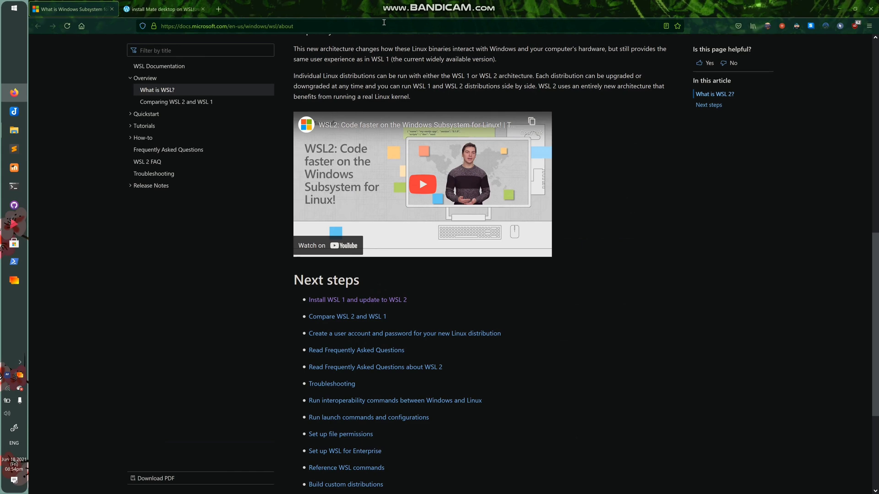
type("aka")
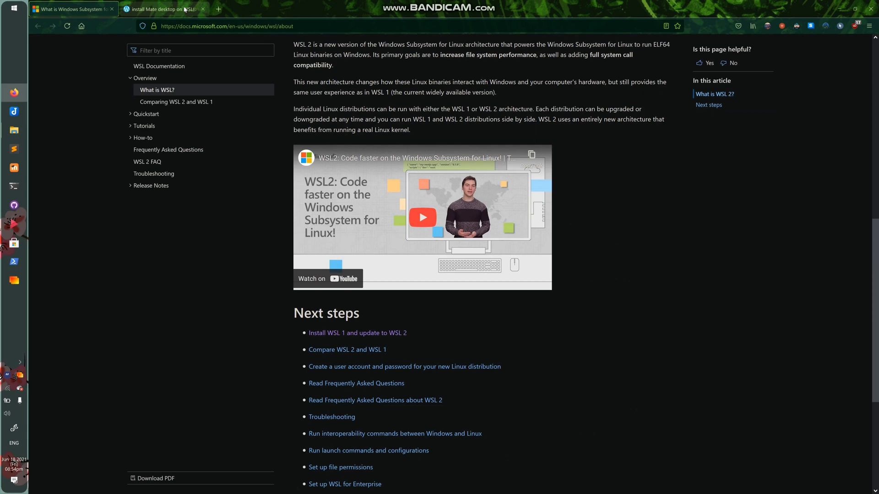
left_click(165, 8)
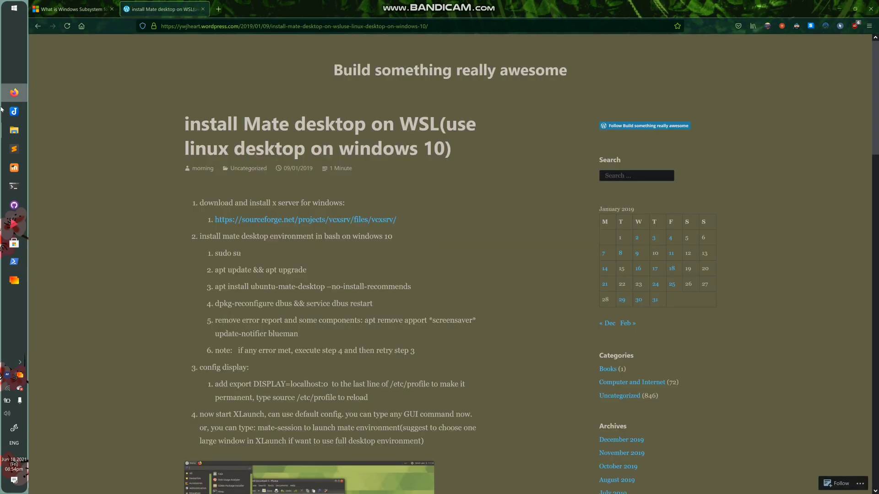
mouse_move(465, 171)
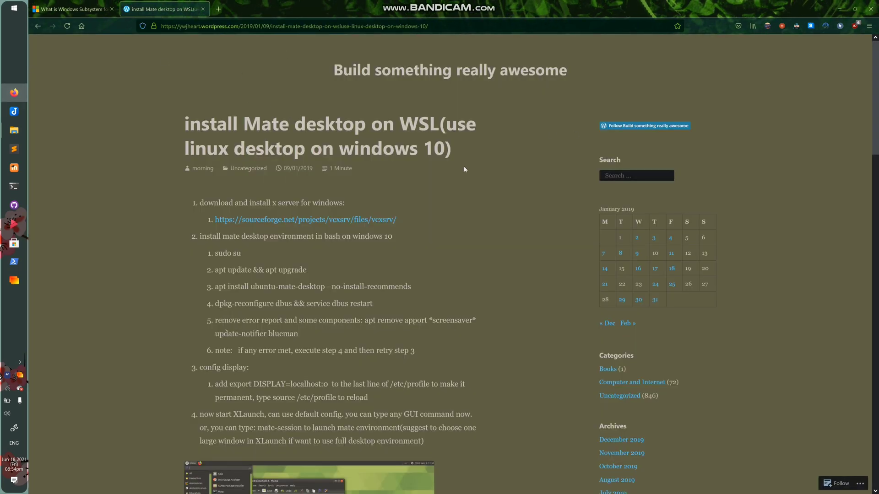
mouse_move(493, 207)
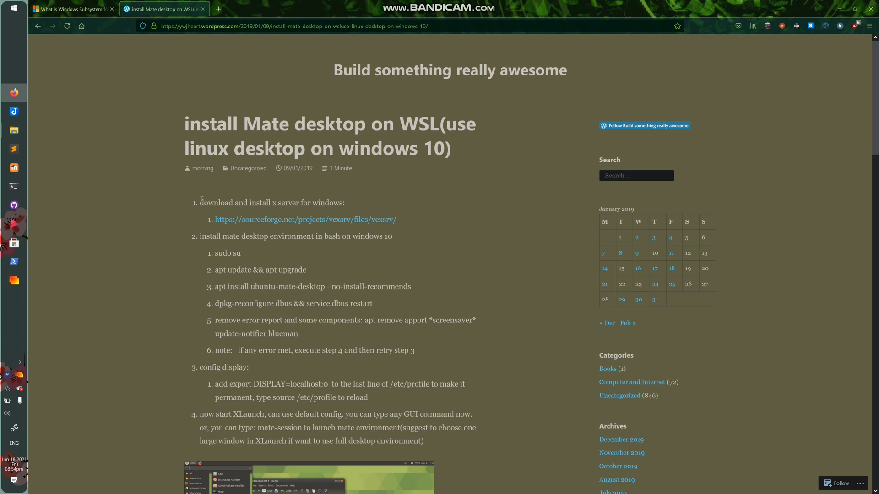
Scroll the MATE-on-WSL tutorial down to its RDP update steps and back to the top.
scroll("down", 3)
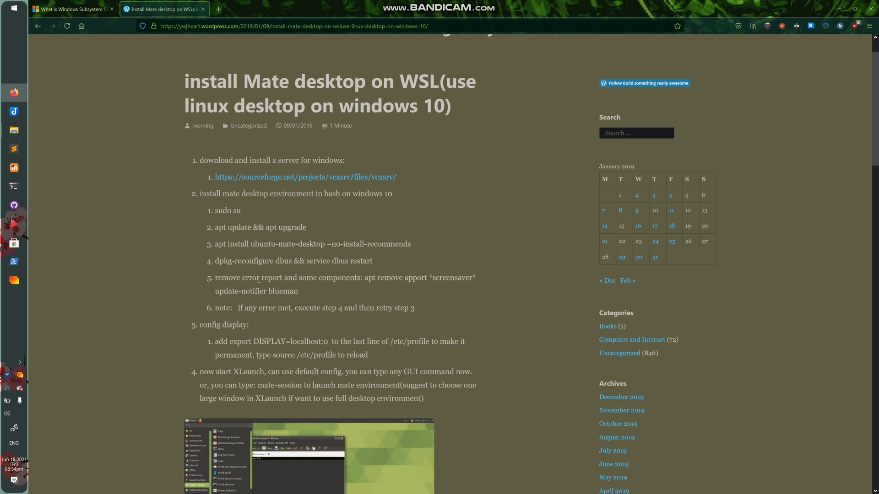
mouse_move(221, 277)
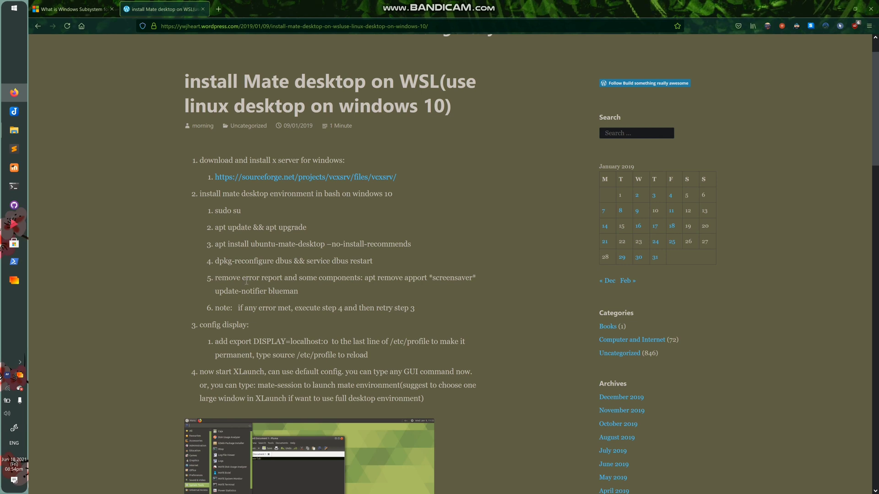
scroll("down", 3)
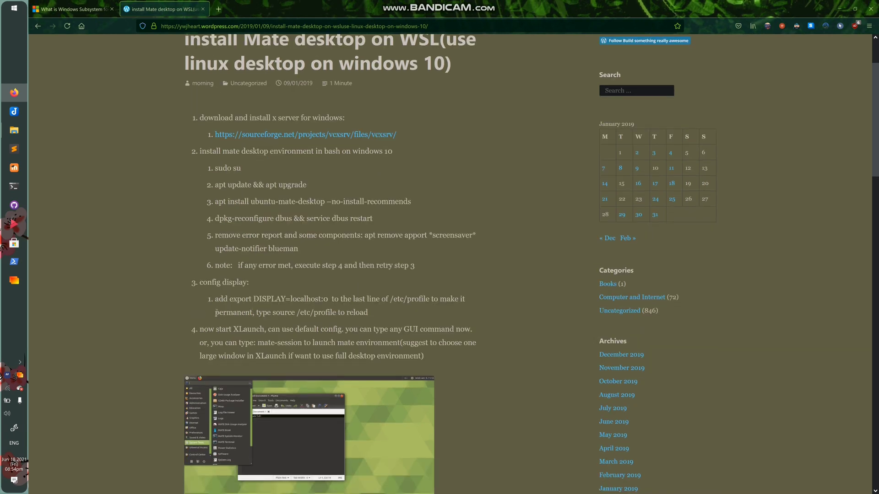
scroll("down", 3)
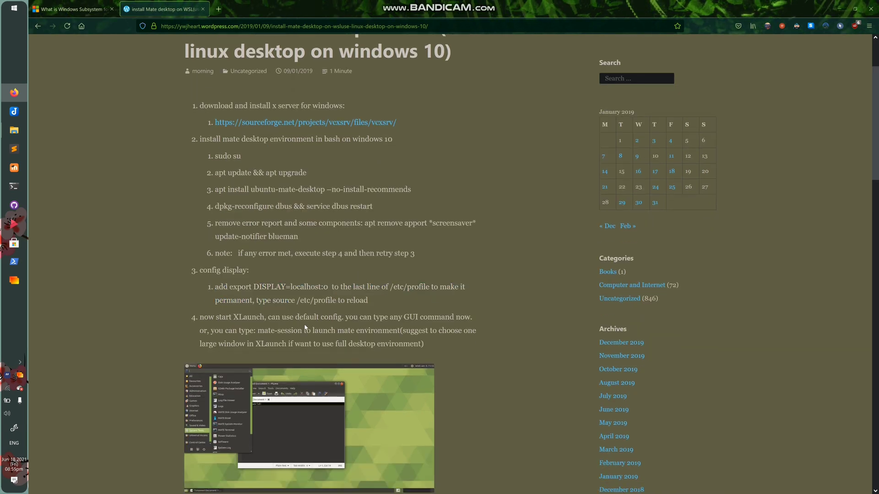
scroll("down", 3)
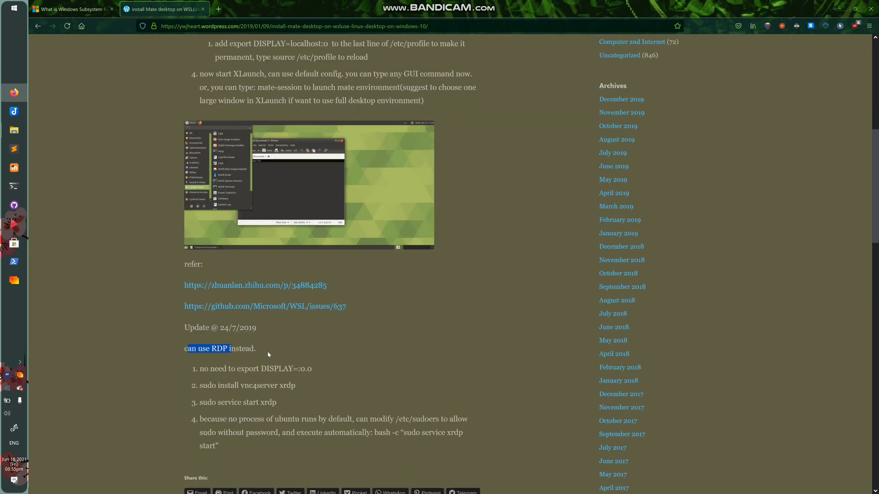
left_click(254, 362)
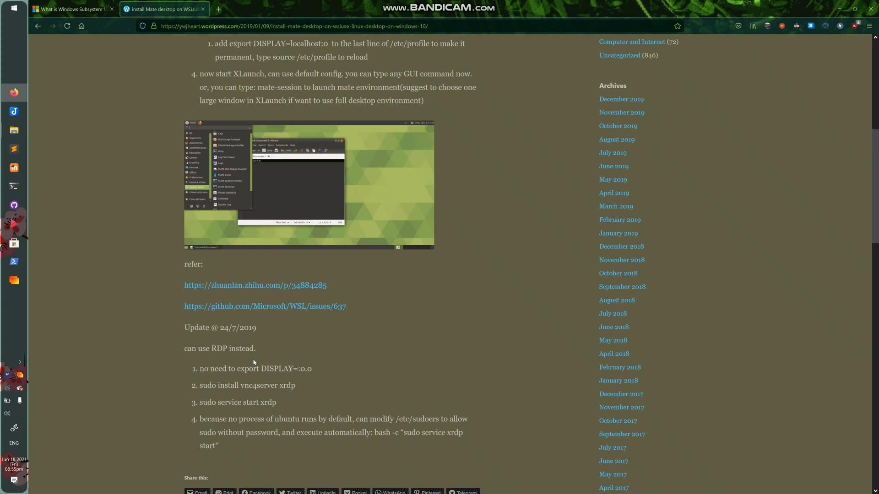
scroll("up", 3)
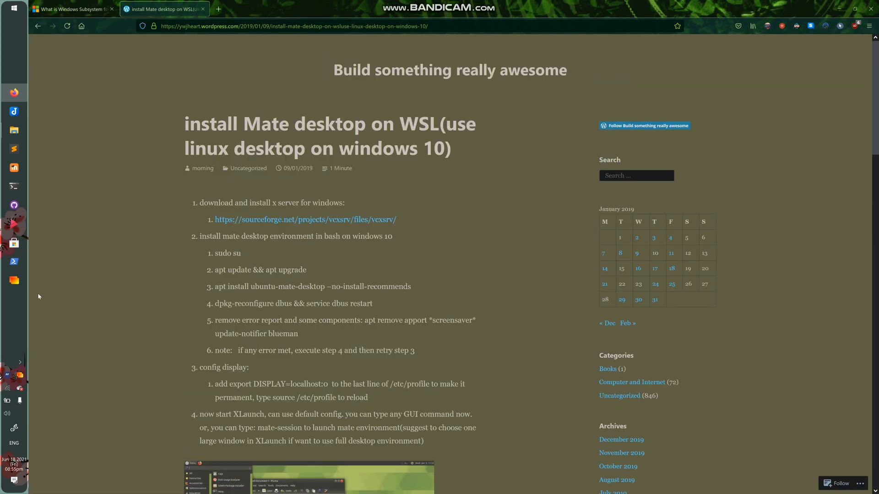
mouse_move(110, 296)
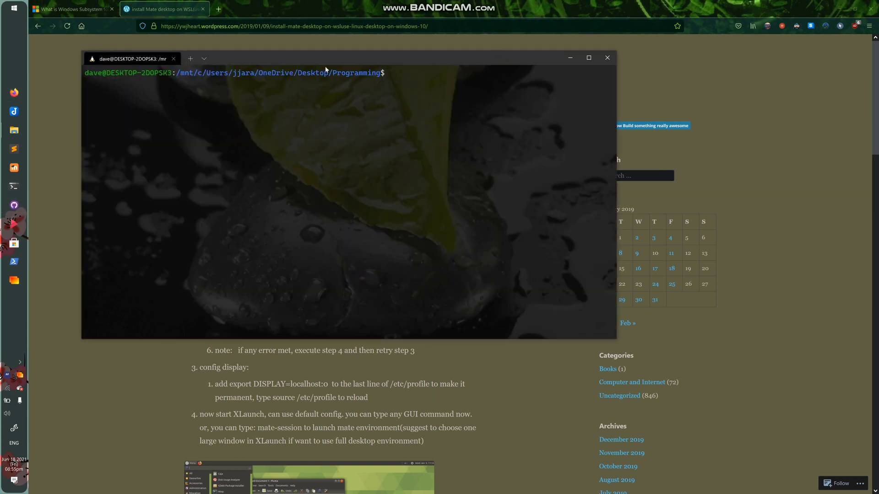
mouse_move(608, 58)
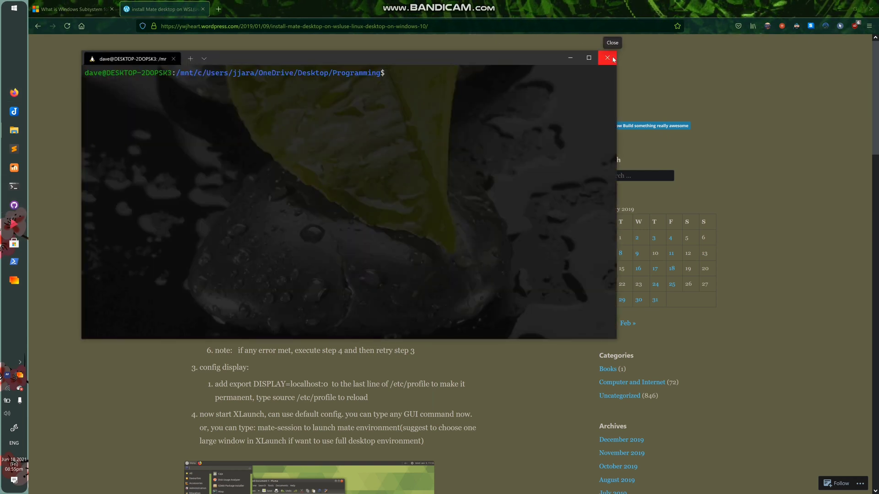
Close the terminal, search the launcher for ubuntu and dismiss the VirtualBox scaling notice.
left_click(606, 56)
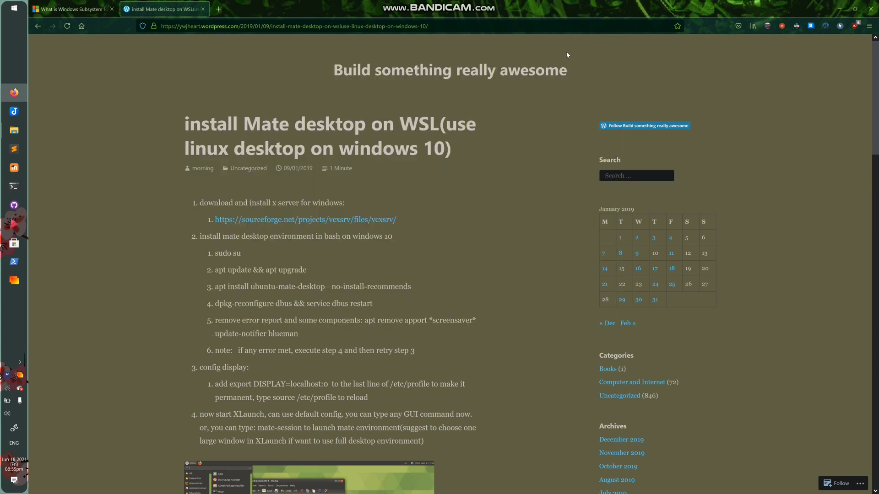
type("ubuntu")
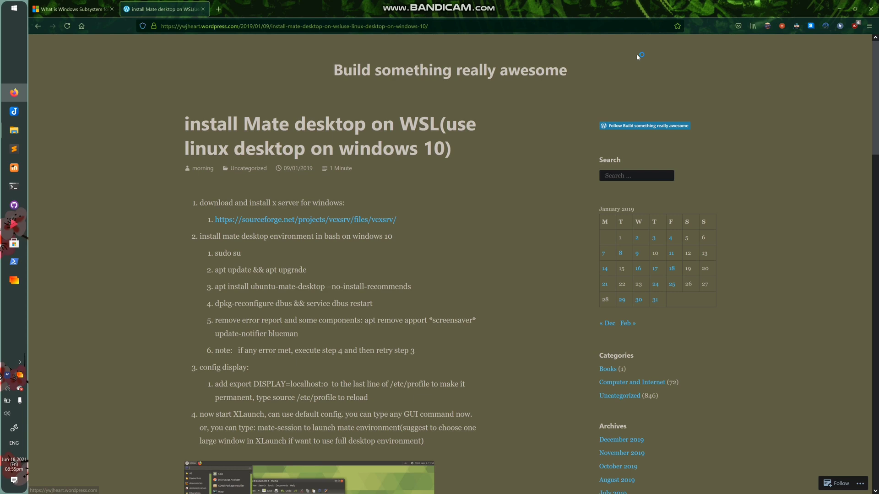
mouse_move(157, 147)
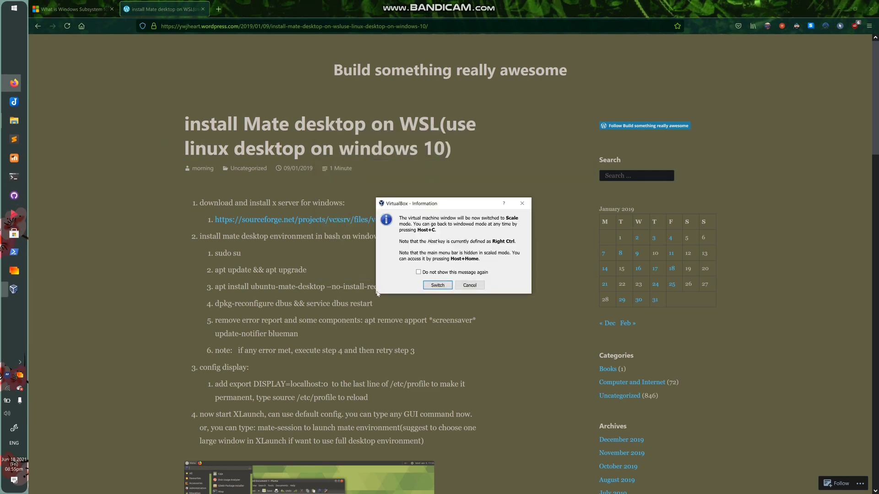
left_click(438, 286)
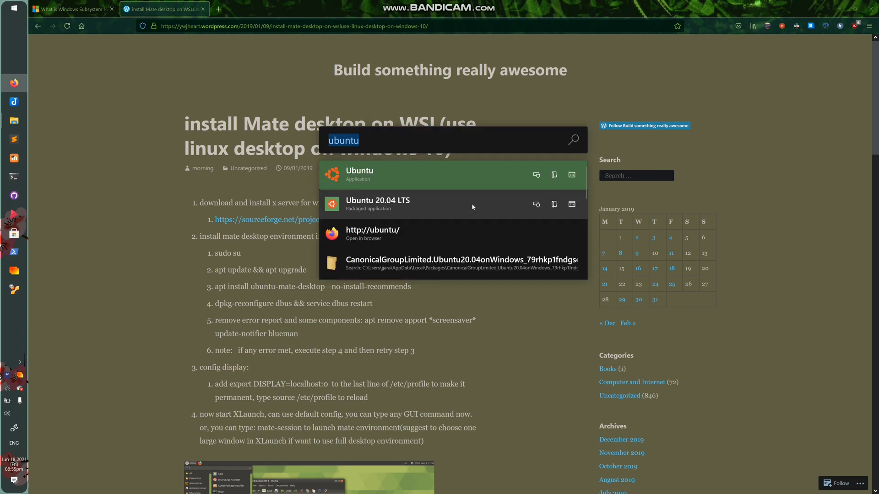
mouse_move(434, 215)
type("cd")
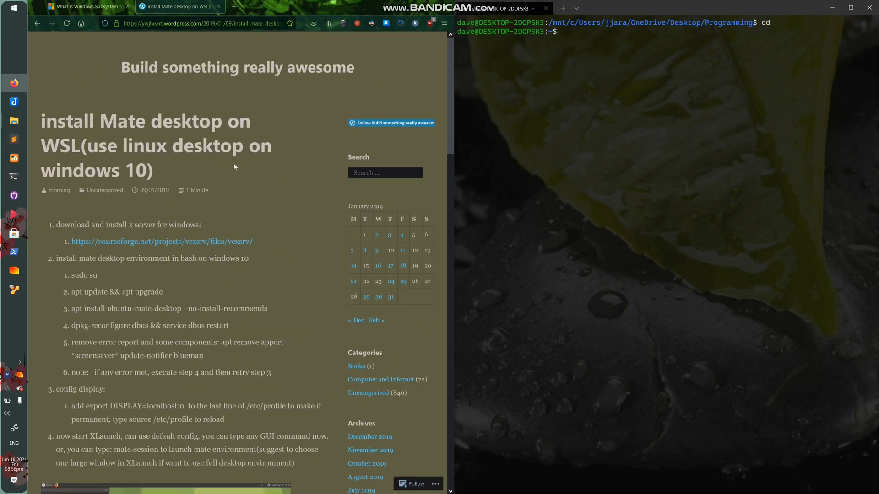
scroll("down", 3)
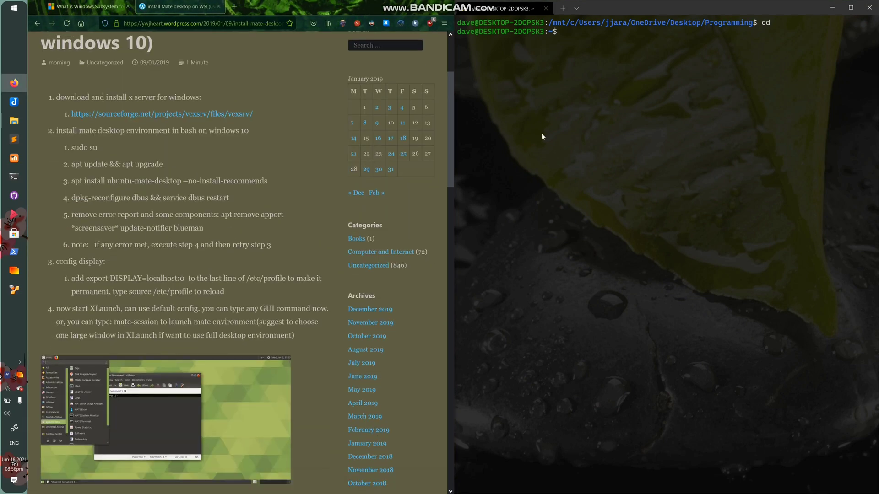
type("sudo apt update")
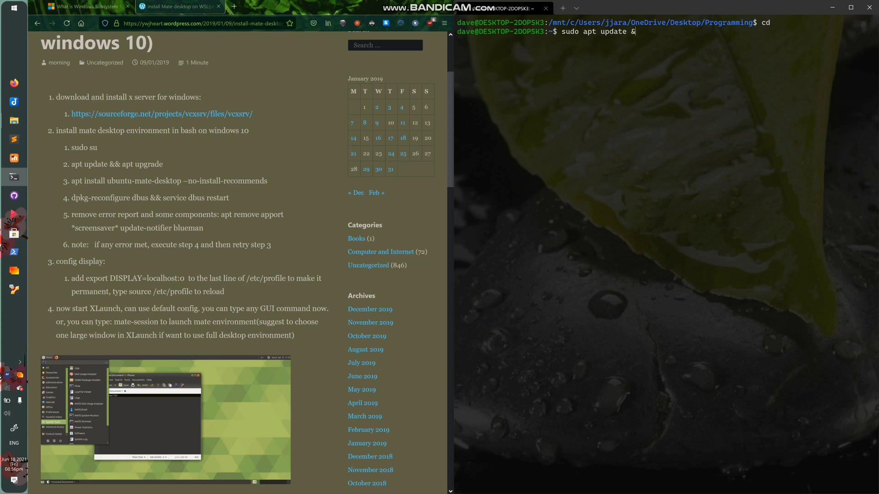
type("& sudo apt upgar")
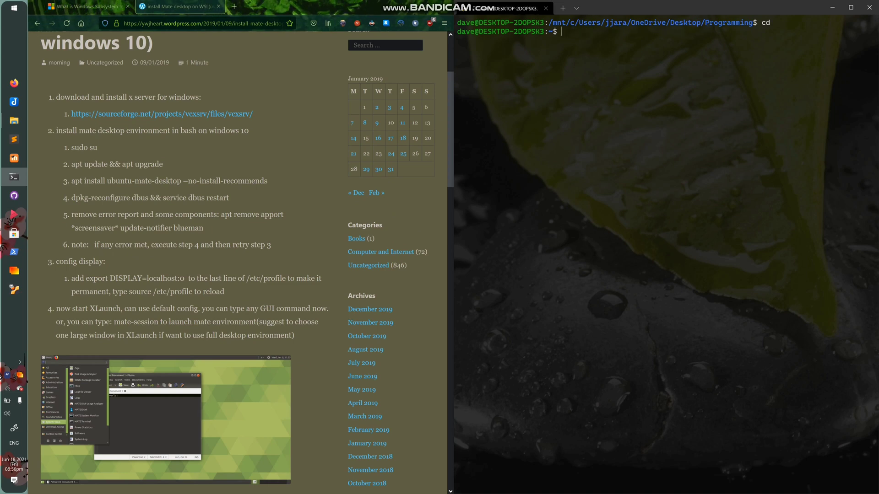
type("sudo apt install ubuntu")
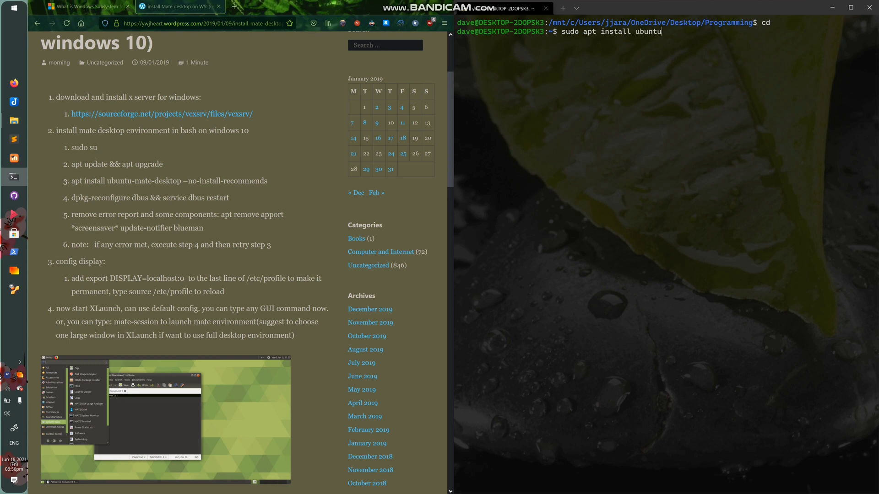
type("-mate-deskt")
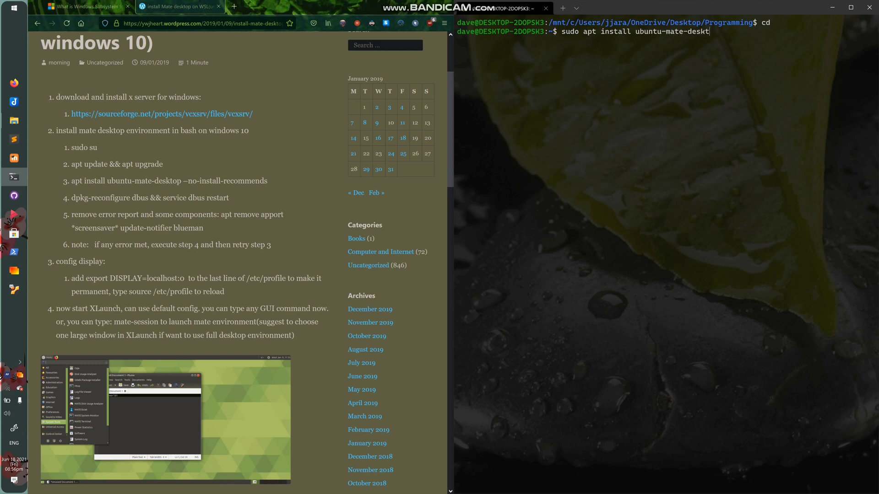
type("op")
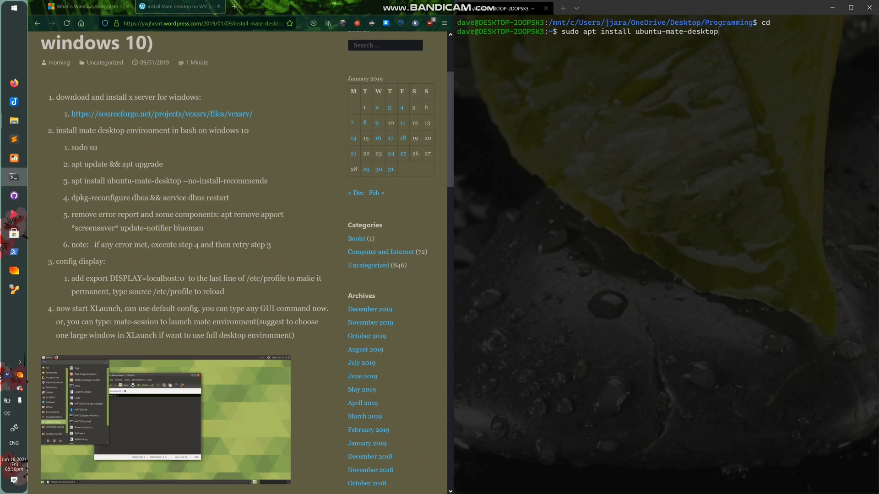
double_click(224, 180)
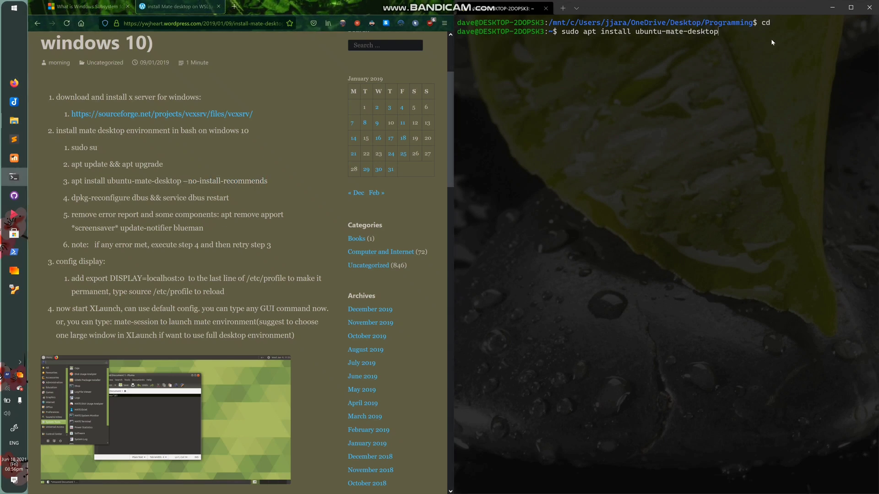
key("Backspace")
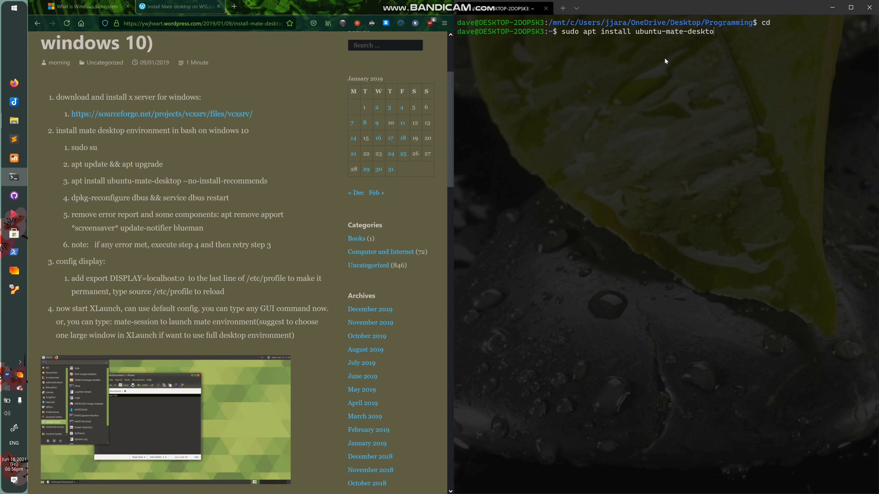
key("Escape")
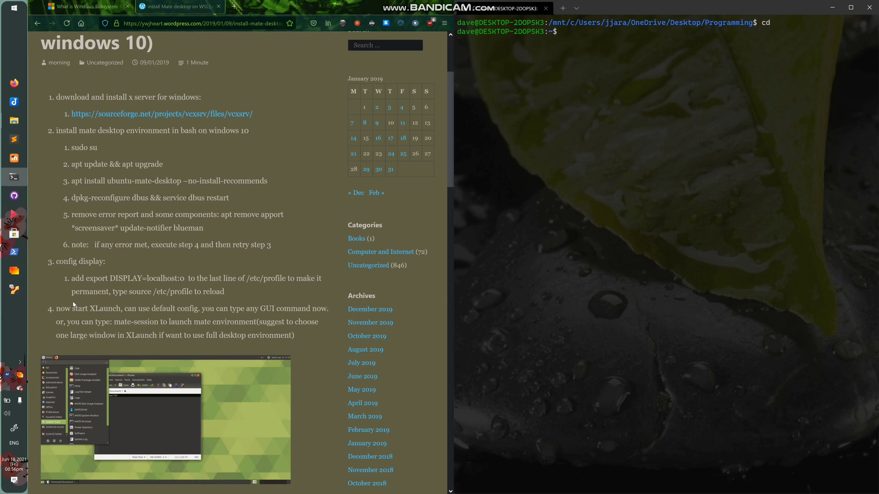
mouse_move(20, 382)
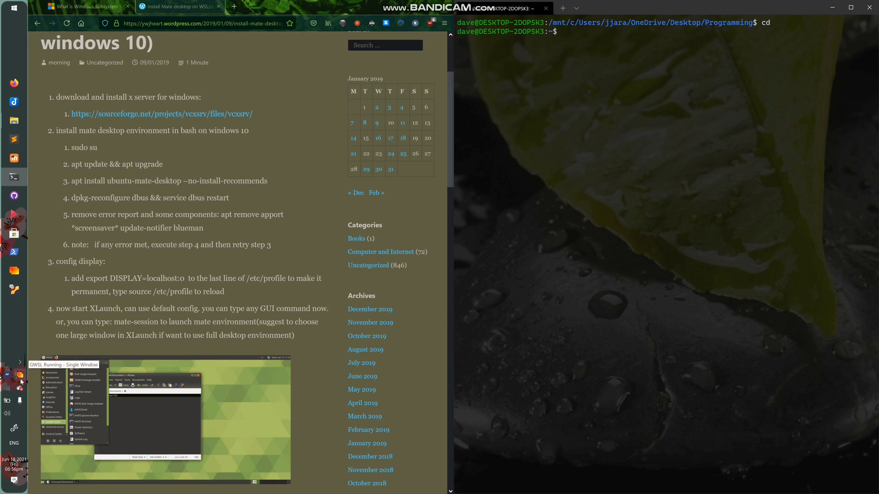
Run mate-session from the Ubuntu terminal to launch the MATE desktop in the X server window.
left_click(21, 375)
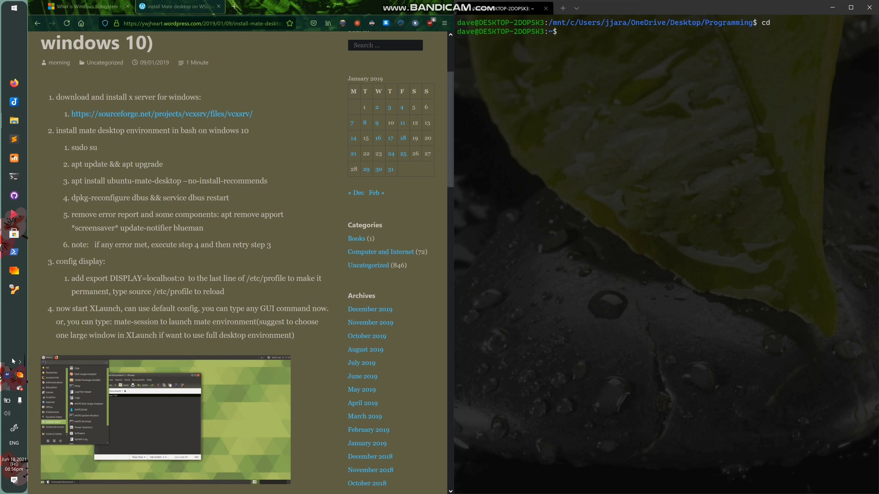
type("]")
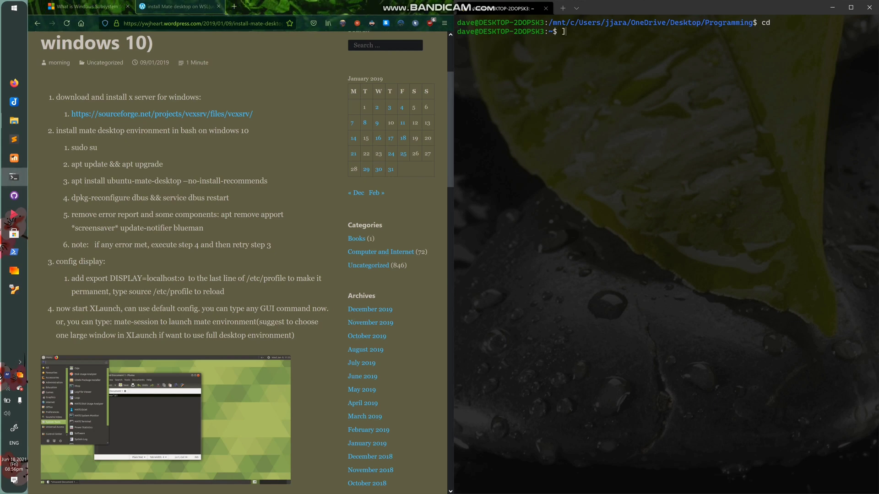
type("mate-ses")
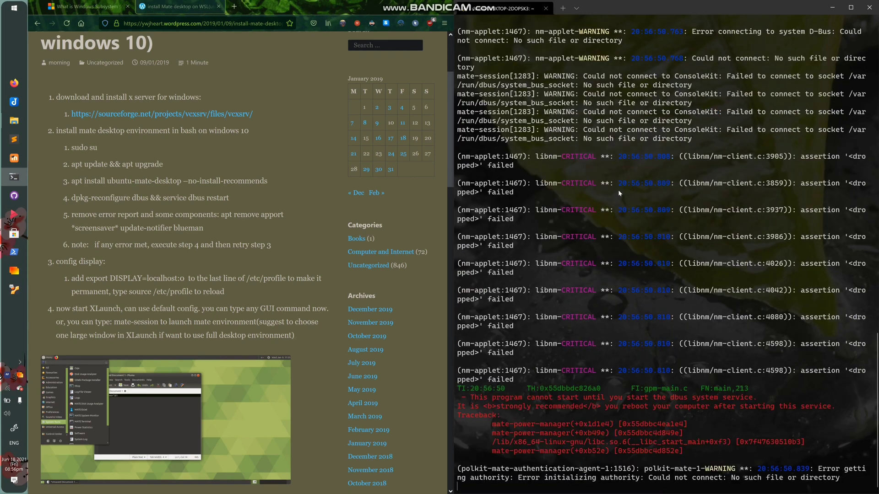
scroll("down", 3)
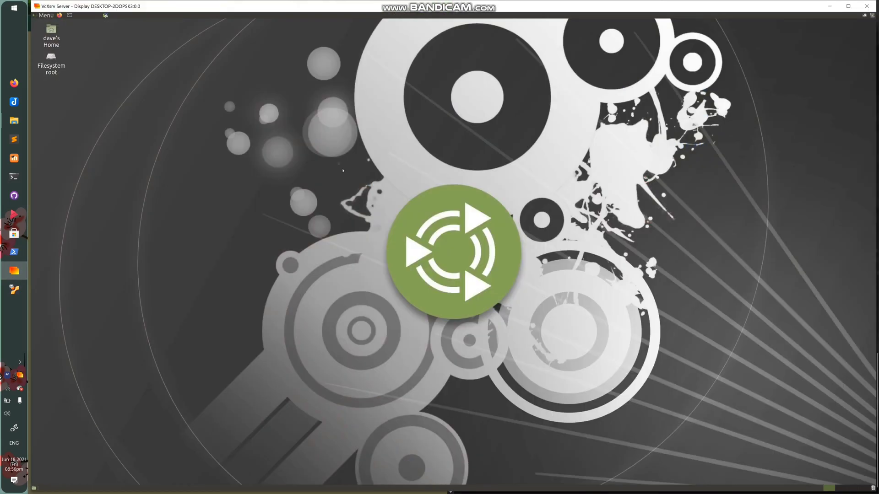
Switch the MATE desktop background to a green Ubuntu MATE wallpaper via Appearance Preferences, then close it.
right_click(343, 172)
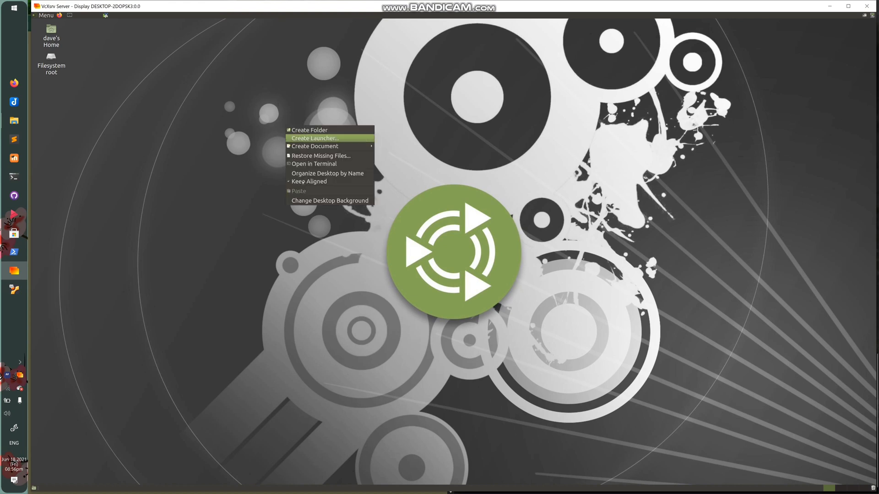
left_click(327, 199)
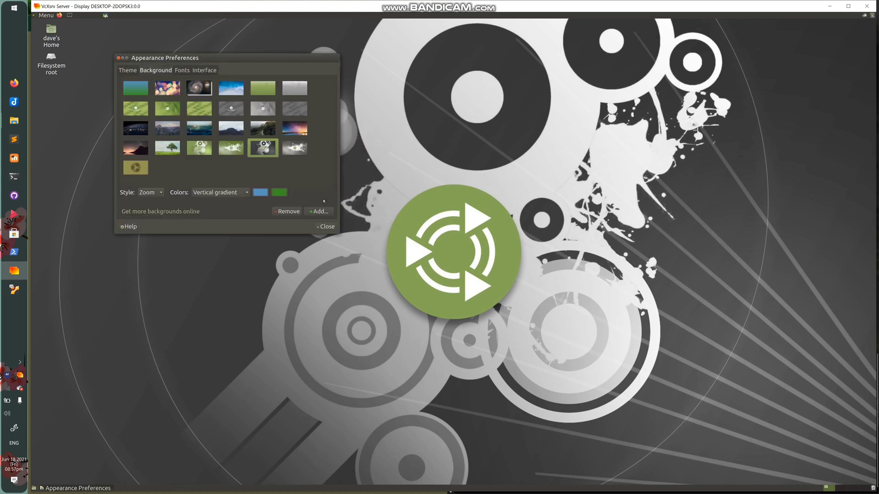
left_click(231, 109)
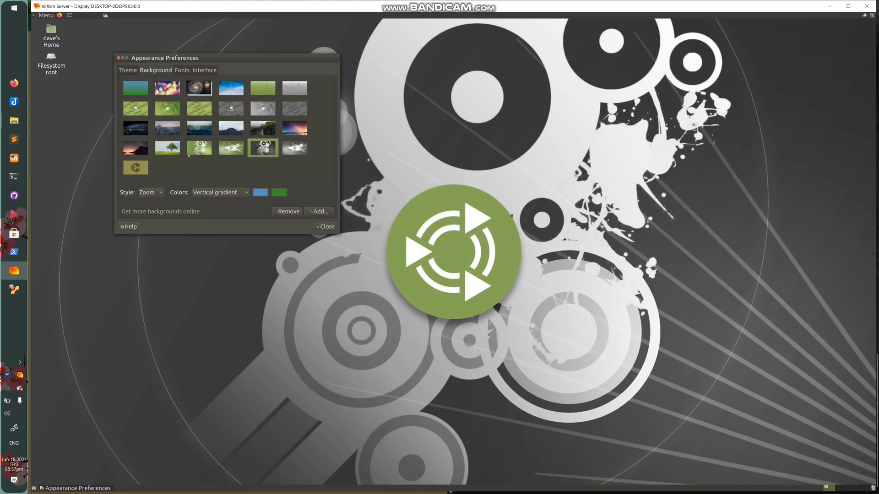
left_click(230, 147)
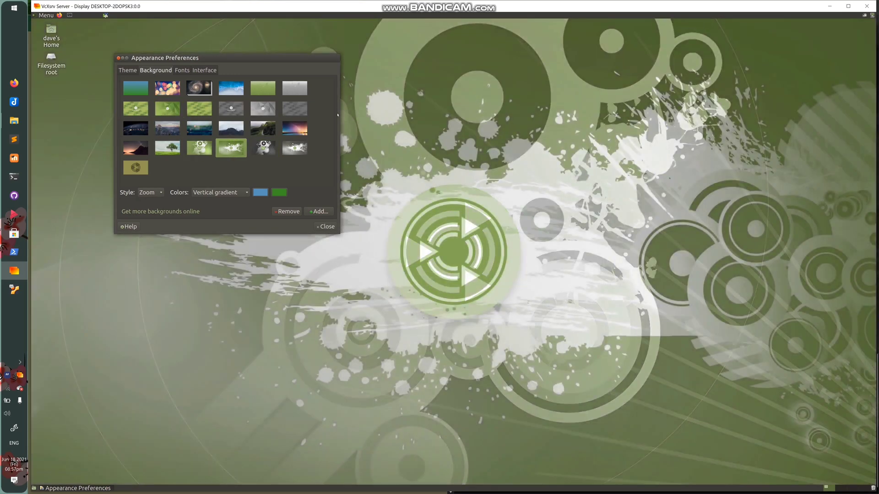
left_click(324, 227)
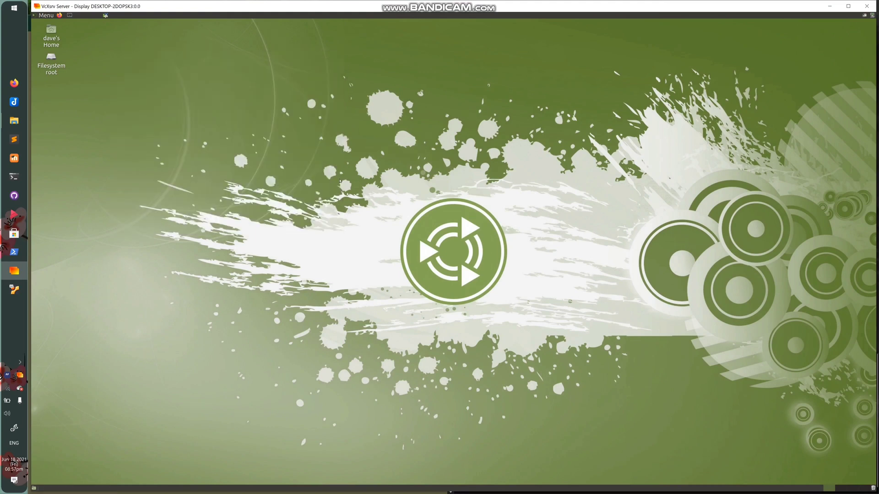
left_click(44, 14)
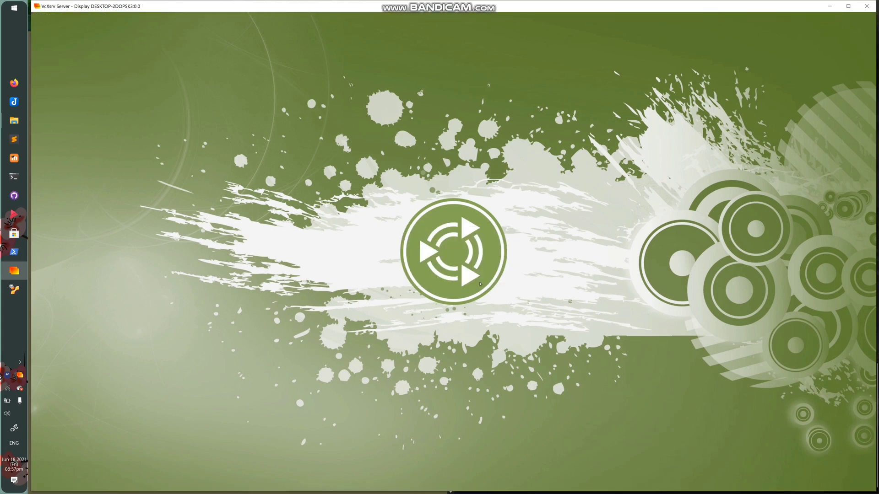
mouse_move(456, 22)
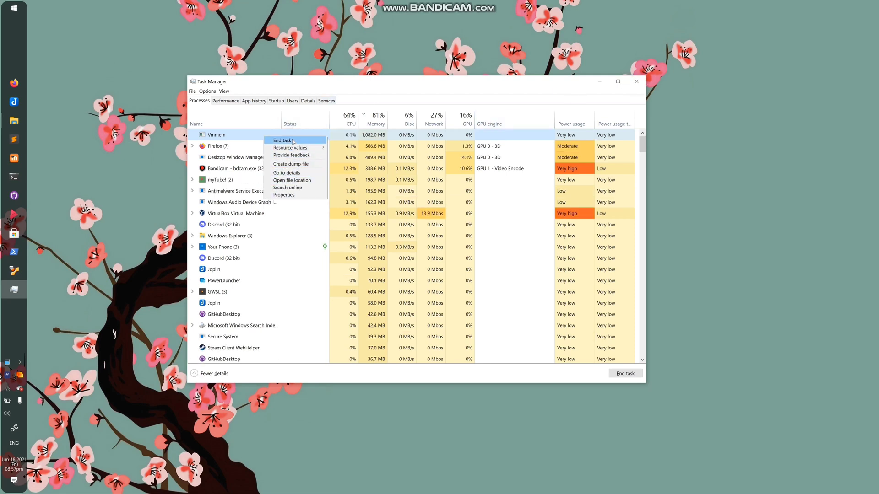
Attempt to end the Vmmem process and dismiss the resulting access denied error.
left_click(283, 140)
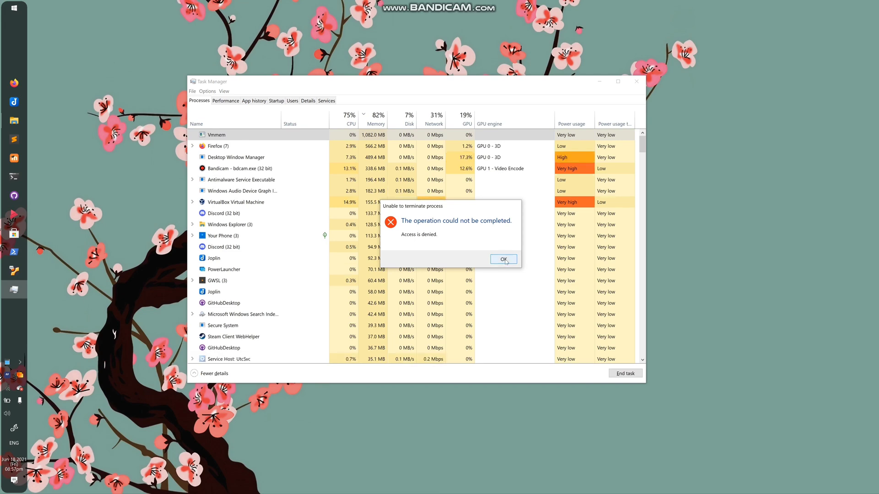
left_click(503, 259)
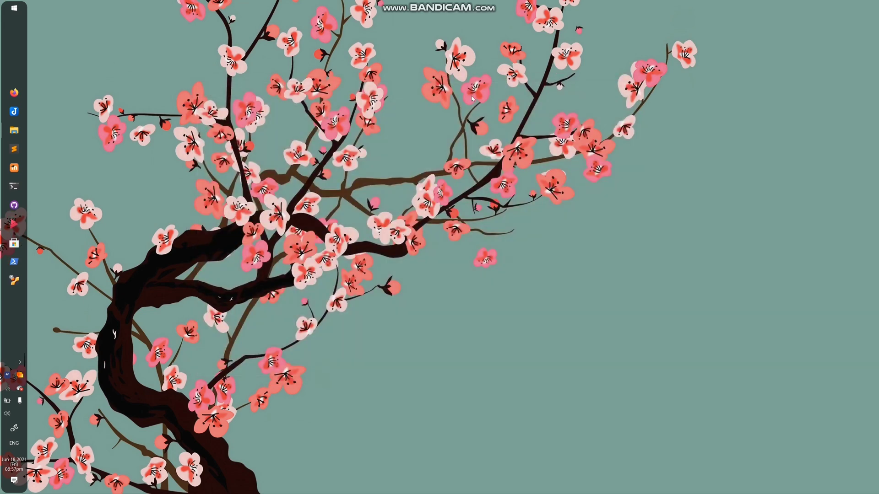
Launch PowerShell as administrator and list WSL distros with wsl -l -v.
type("powershell")
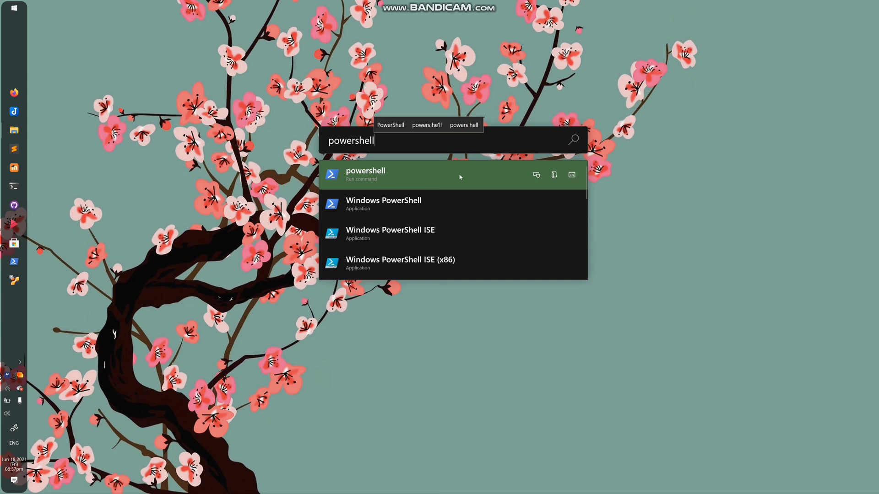
mouse_move(537, 175)
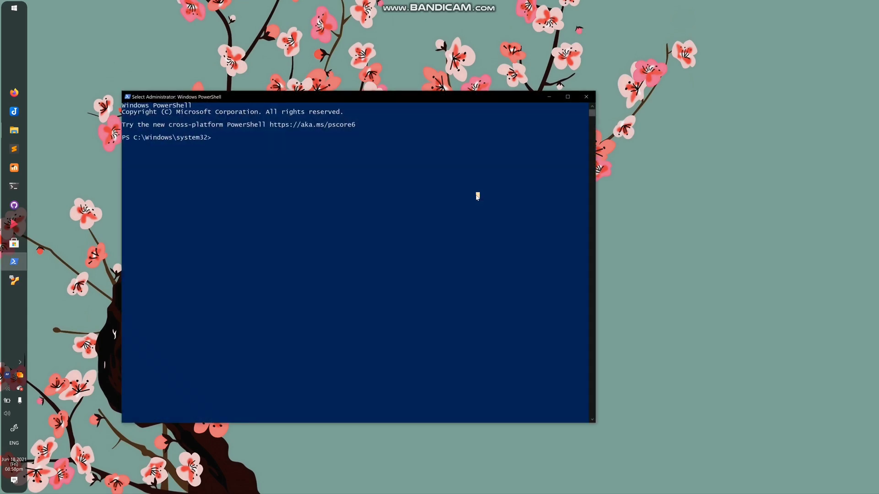
mouse_move(471, 202)
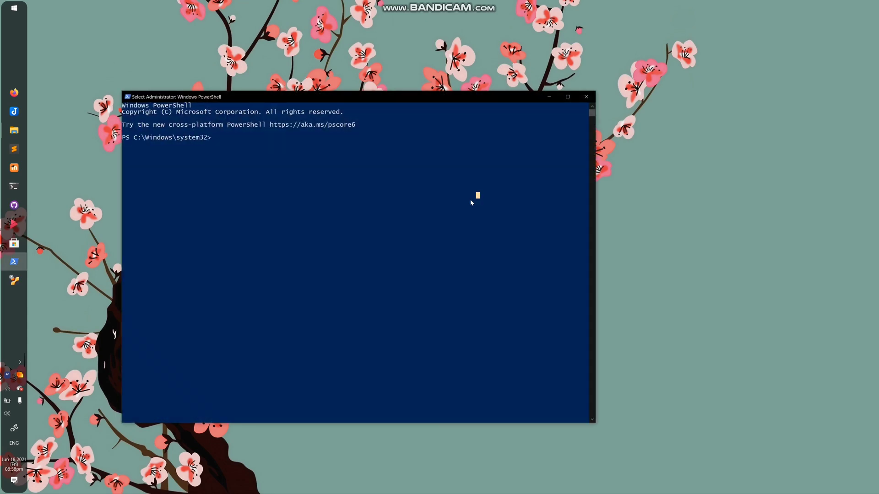
type("wlsl")
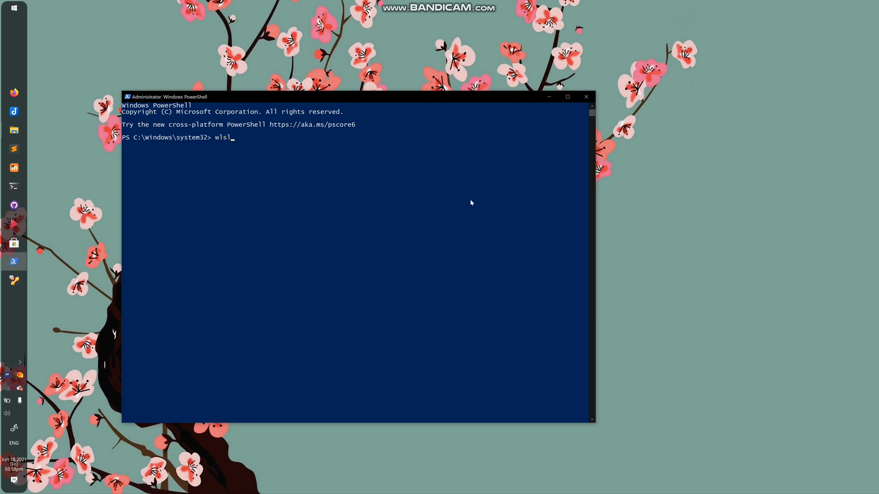
type("-l -v")
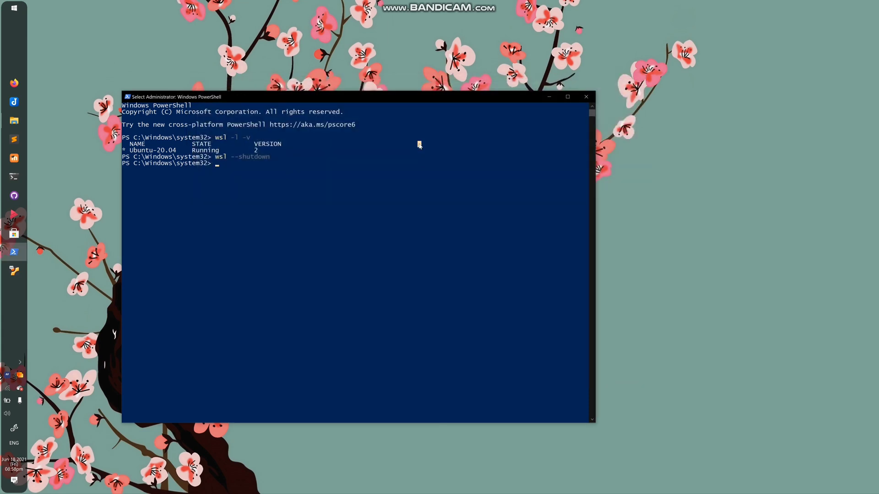
Shut down WSL and list distros again, showing Ubuntu-20.04 as Stopped.
type("wsl -l -v")
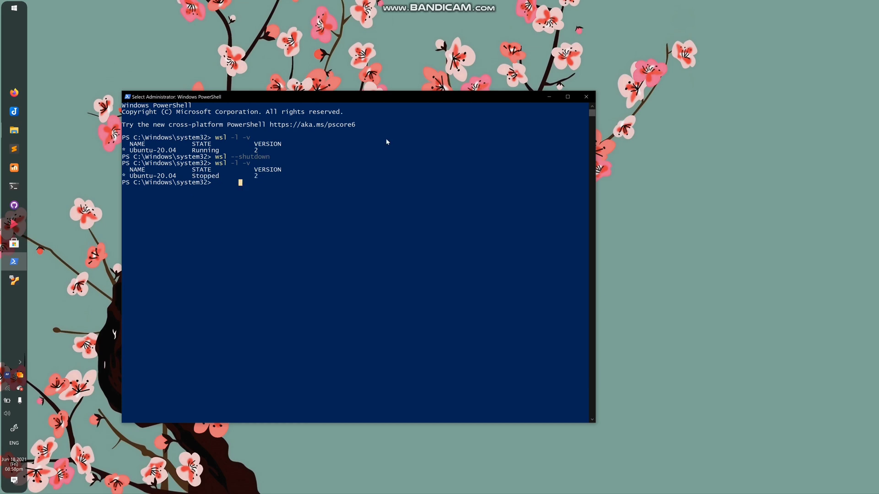
double_click(255, 176)
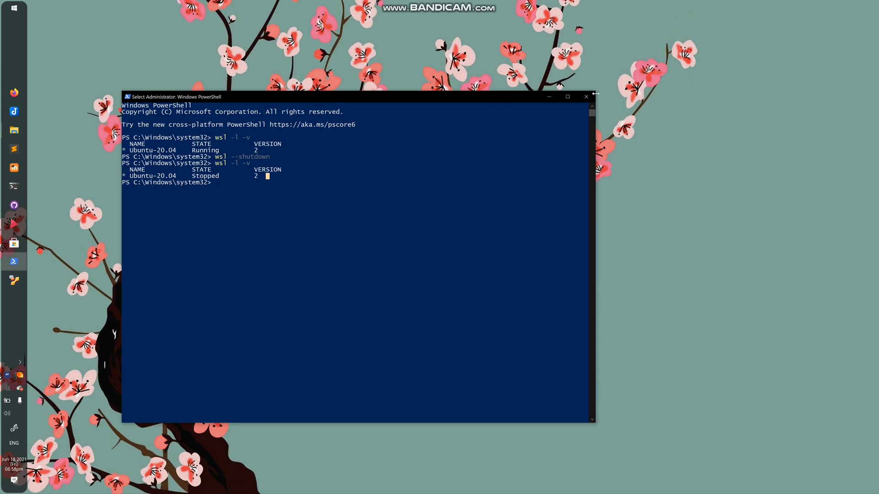
mouse_move(586, 97)
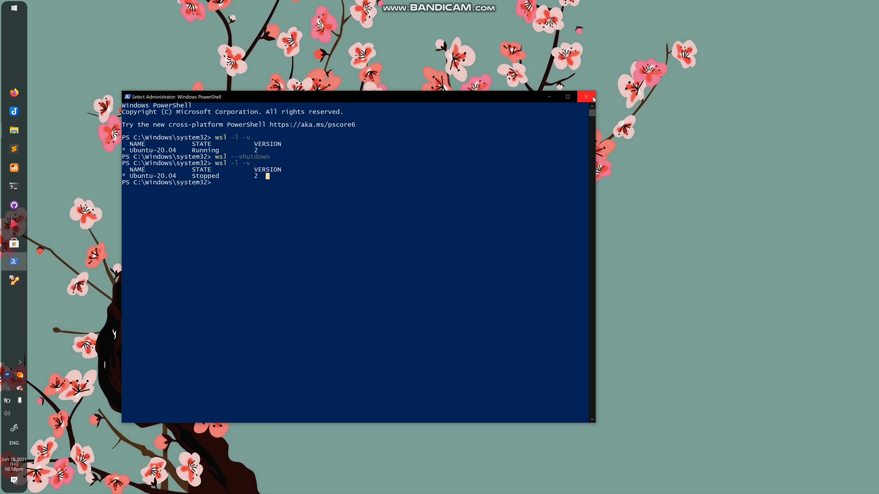
mouse_move(586, 97)
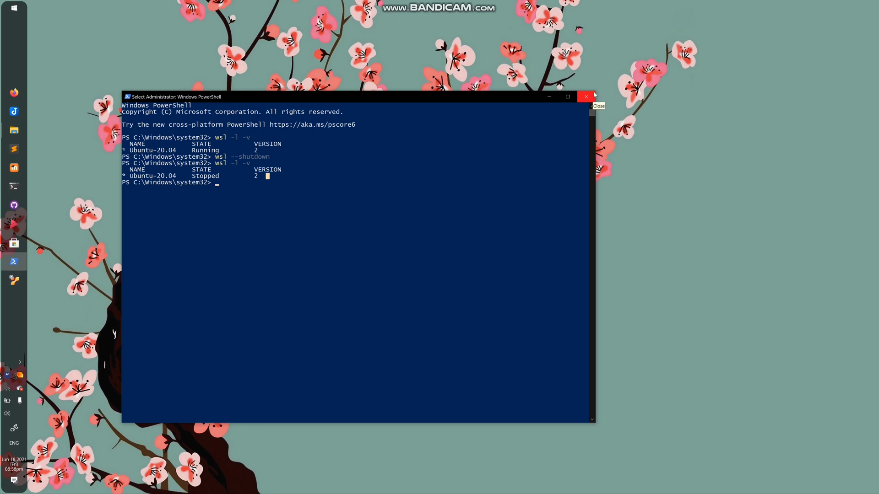
mouse_move(402, 117)
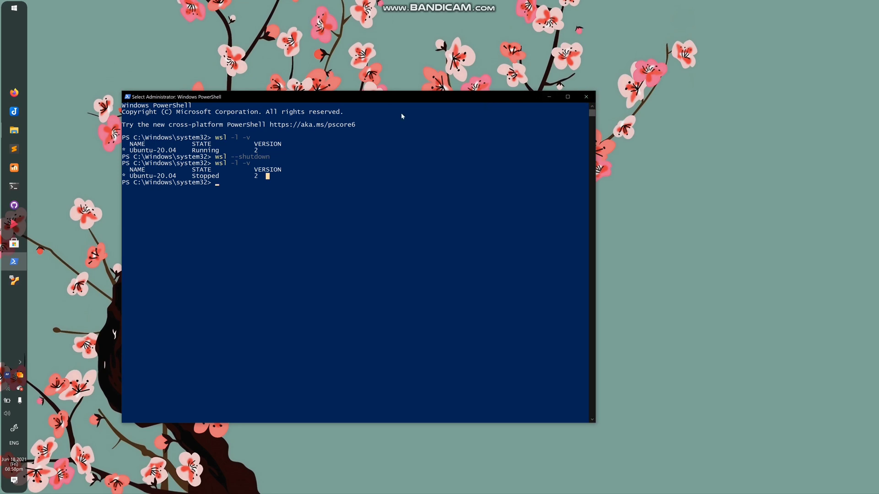
mouse_move(585, 97)
type("w")
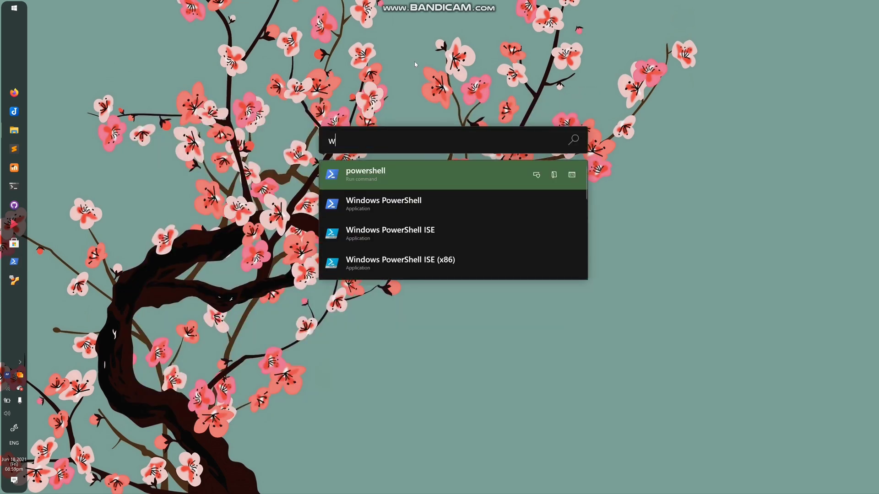
Search the Start menu for 'optional features' and launch the OptionalFeatures program.
type("indows features")
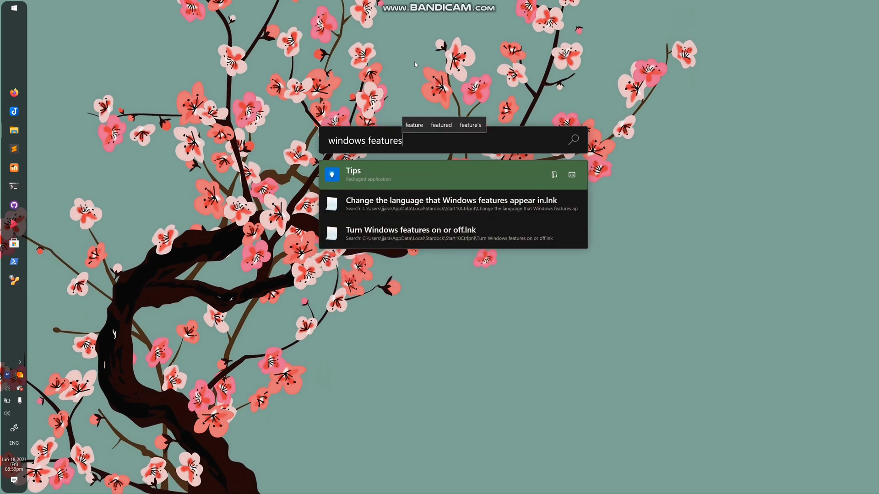
mouse_move(359, 97)
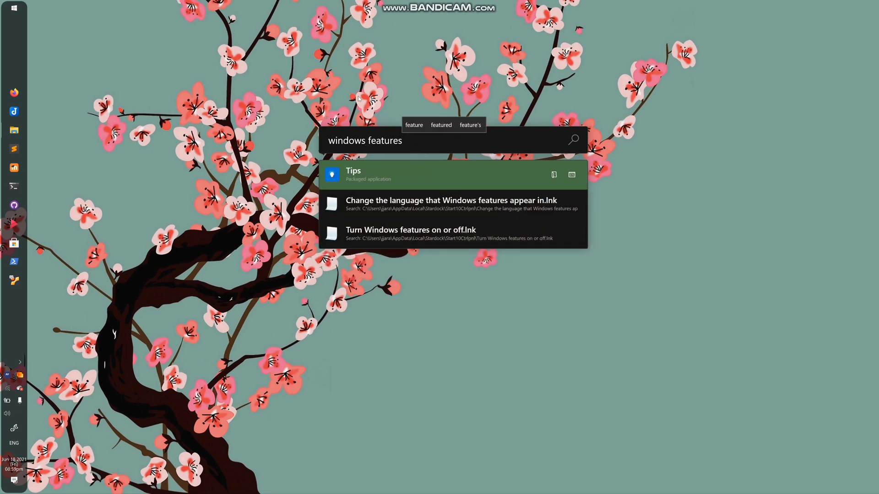
type("optional features")
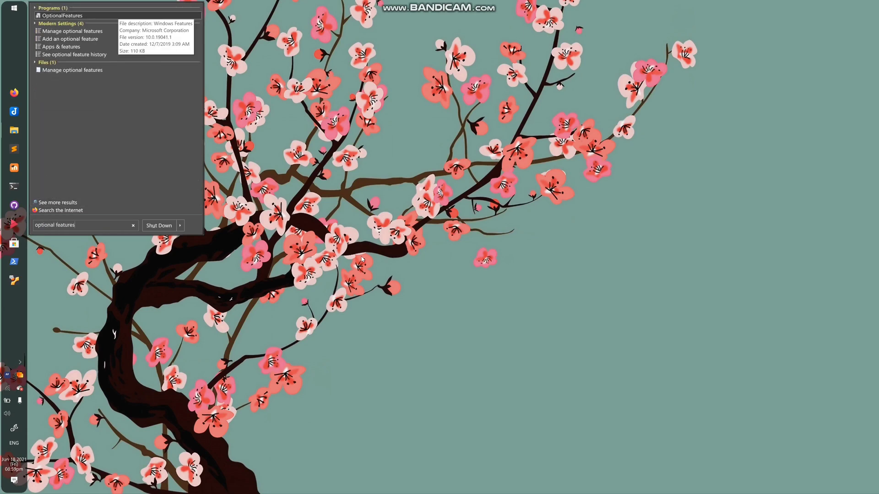
left_click(53, 14)
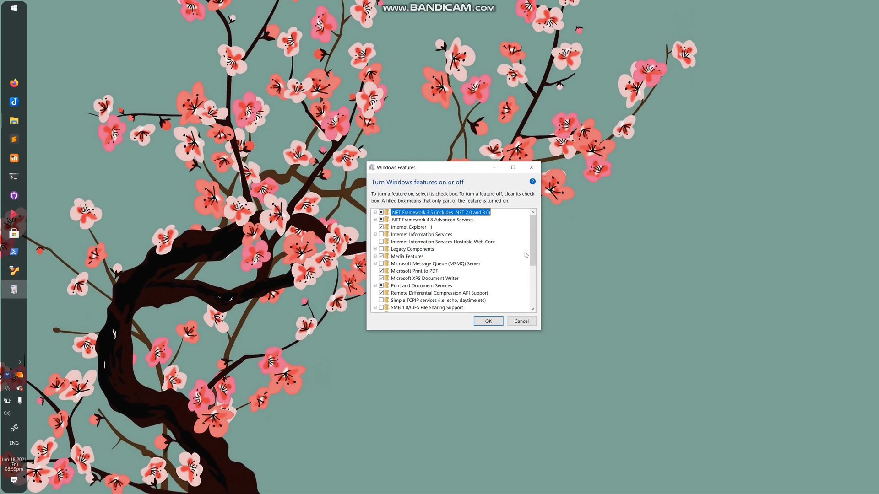
Confirm Virtual Machine Platform and Windows Subsystem for Linux are ticked, then close Windows Features with OK.
scroll("down", 3)
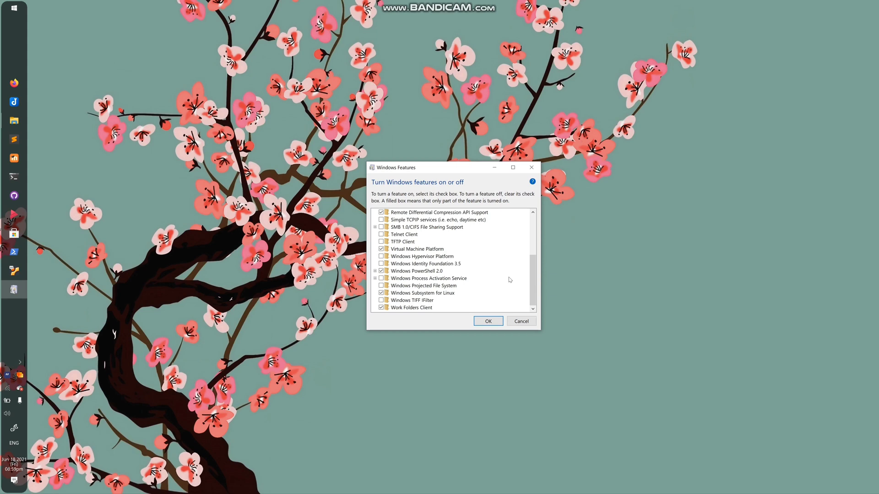
mouse_move(443, 286)
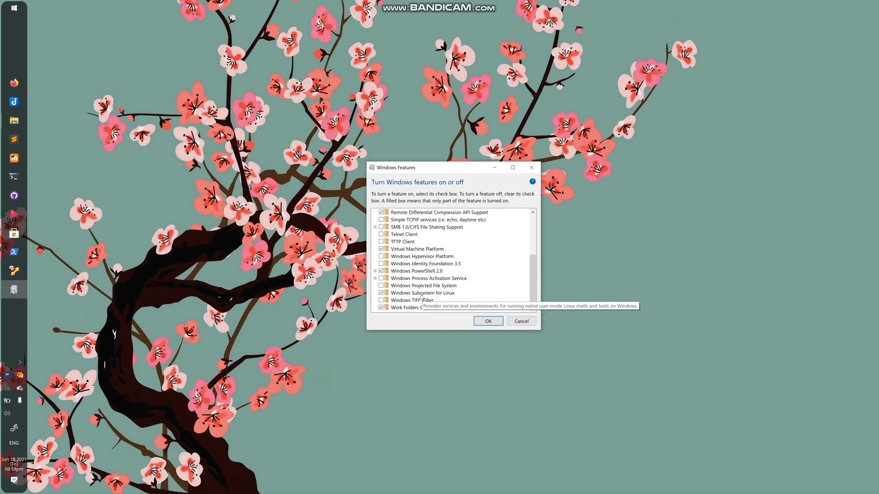
scroll("up", 3)
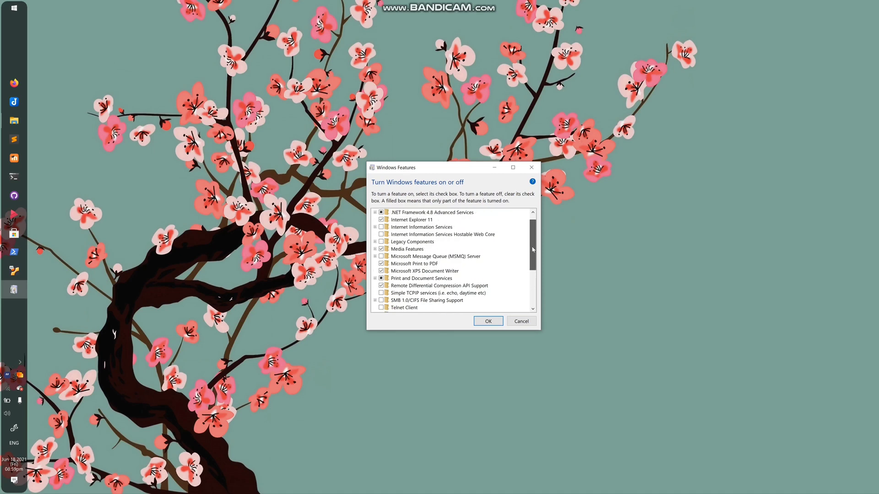
scroll("down", 3)
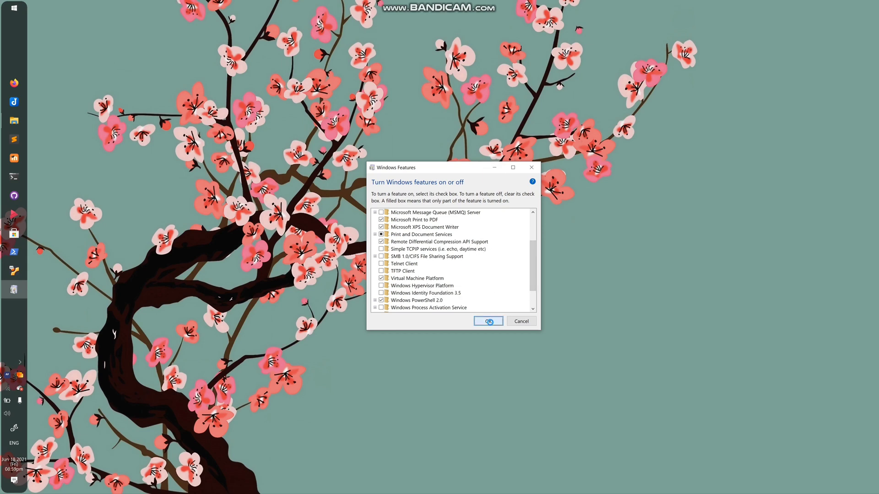
left_click(488, 321)
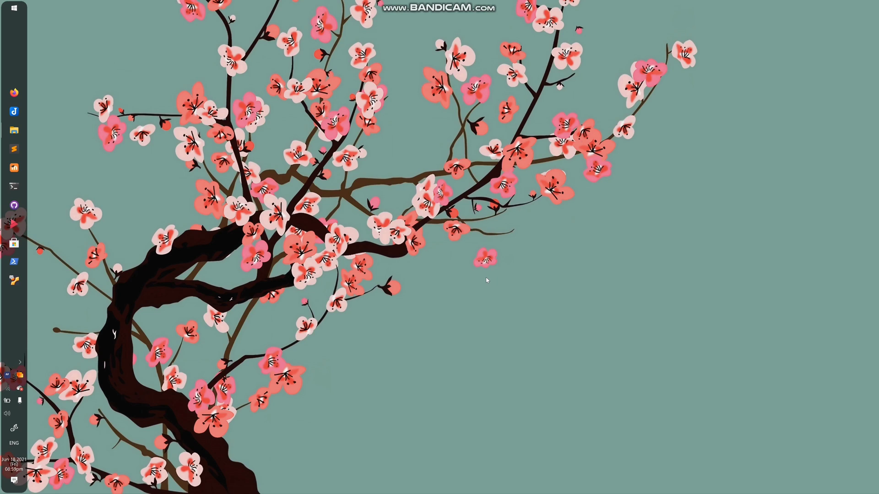